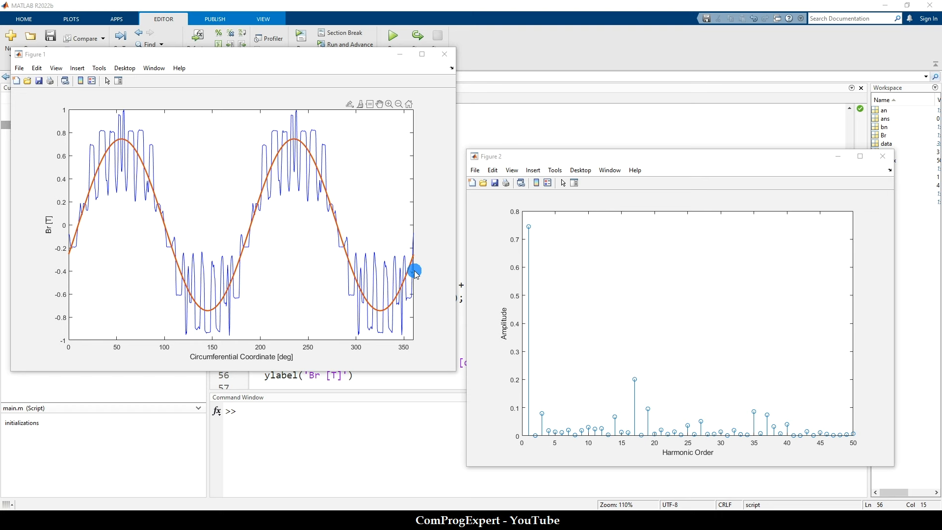
{"action": "mouse_move", "coordinate": [330, 381]}
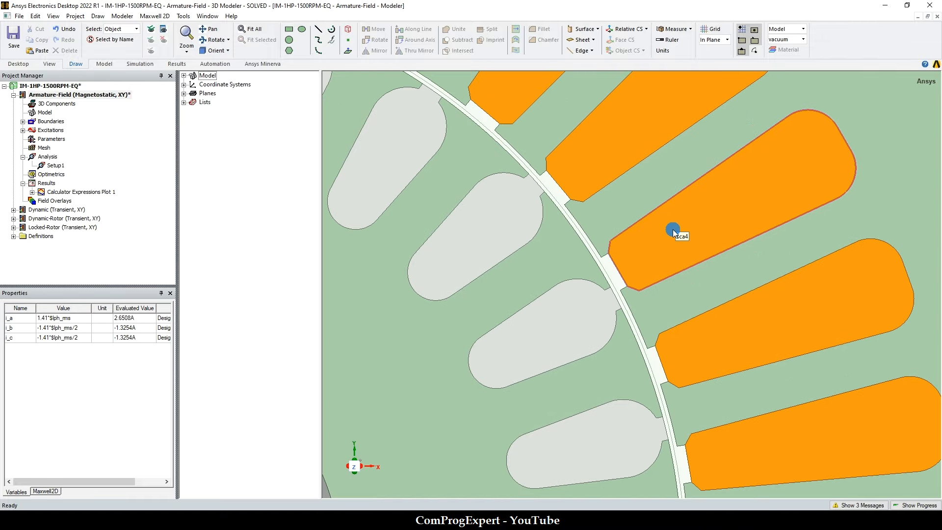
{"action": "left_click", "coordinate": [252, 28]}
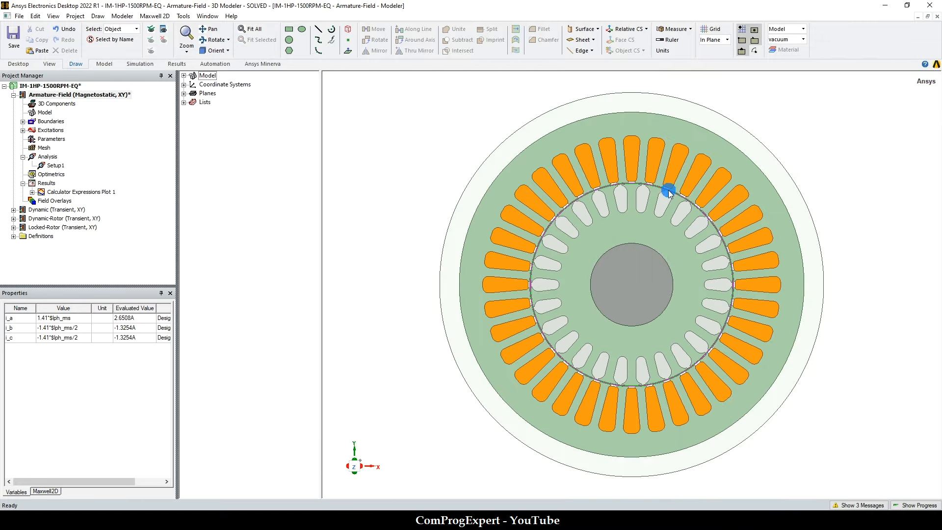
{"action": "mouse_move", "coordinate": [668, 189]}
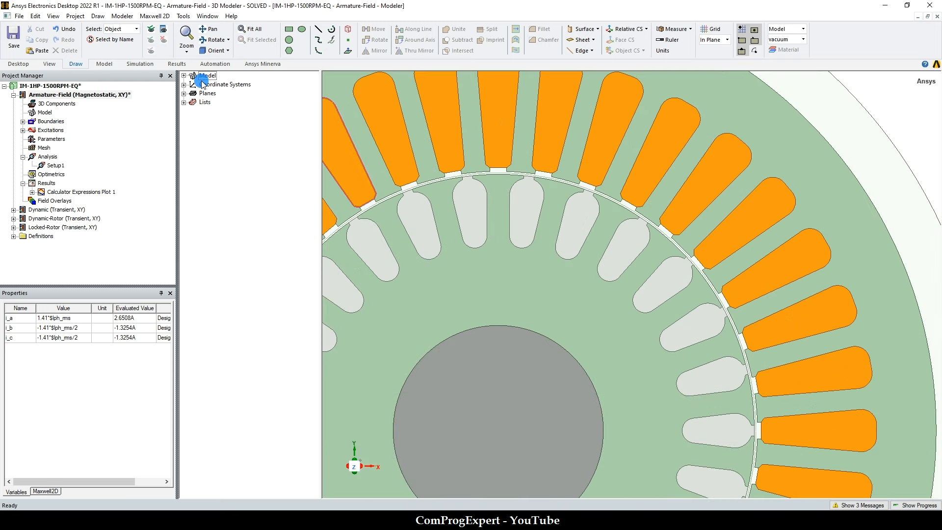
{"action": "left_click", "coordinate": [183, 76]}
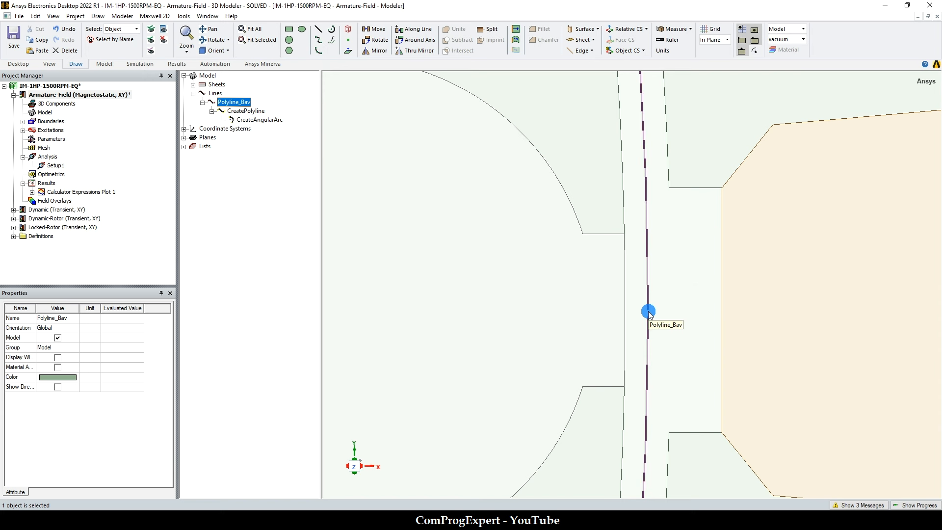
{"action": "left_click", "coordinate": [257, 119]}
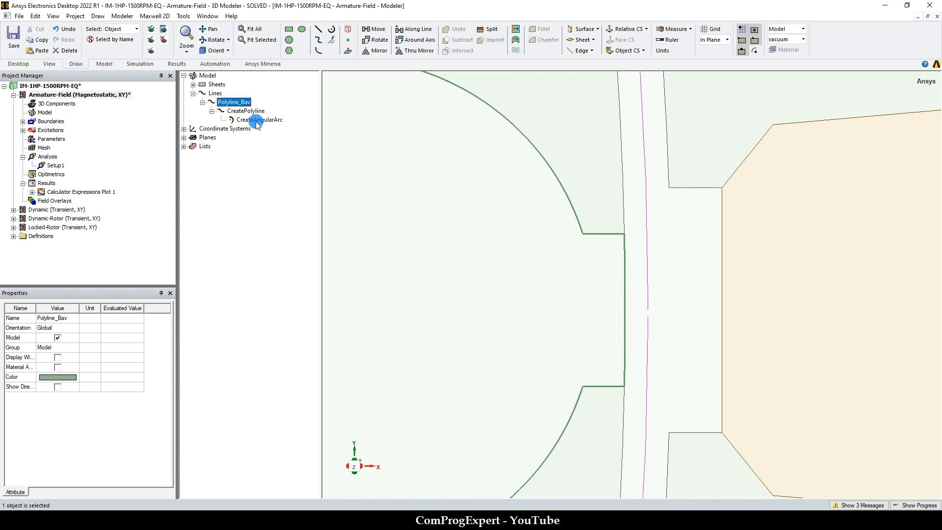
{"action": "double_click", "coordinate": [260, 119]}
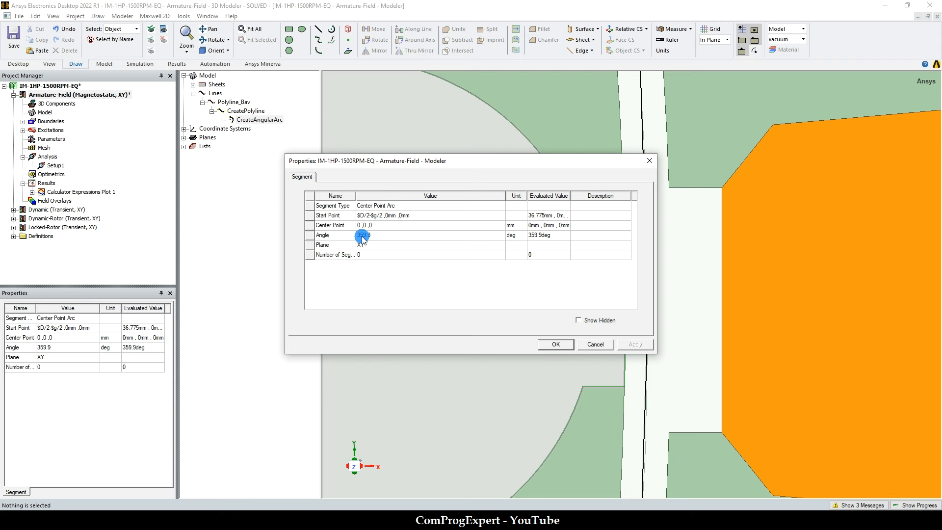
{"action": "left_click", "coordinate": [554, 344]}
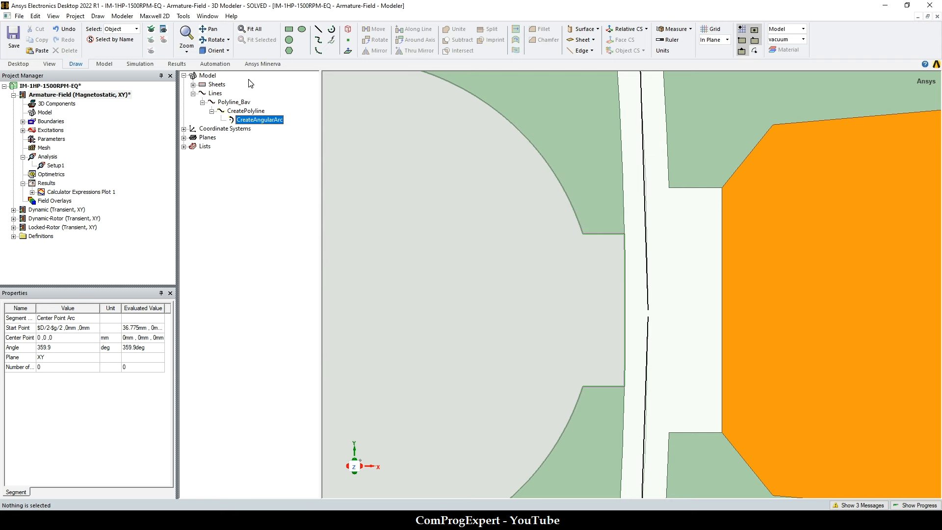
{"action": "left_click", "coordinate": [252, 28]}
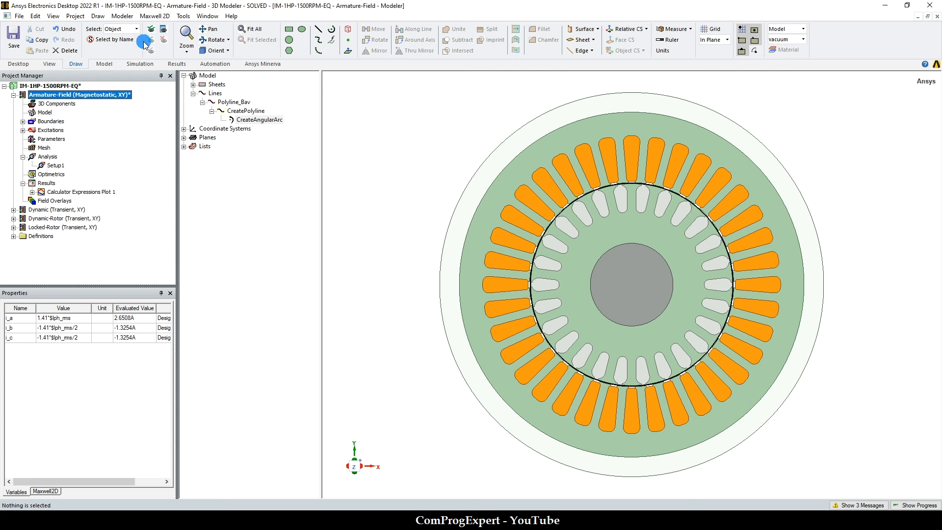
{"action": "left_click", "coordinate": [122, 16]}
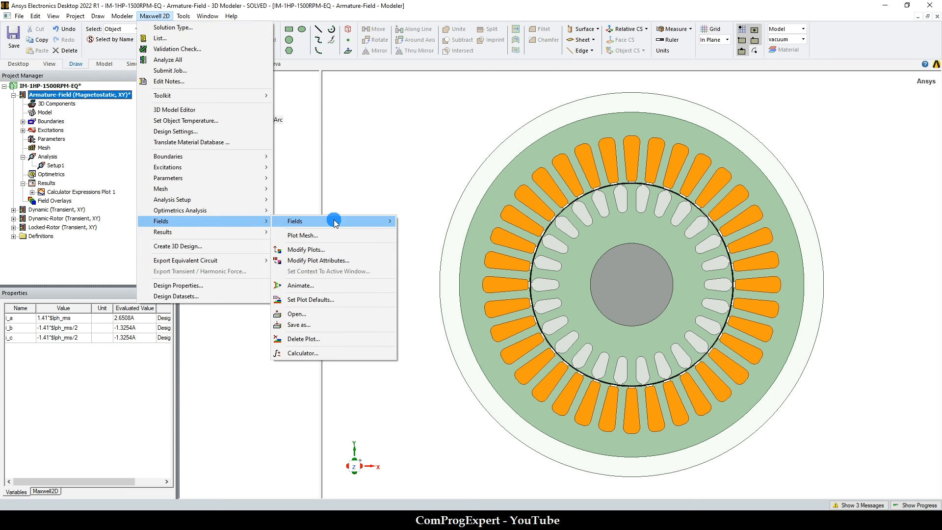
{"action": "left_click", "coordinate": [303, 352]}
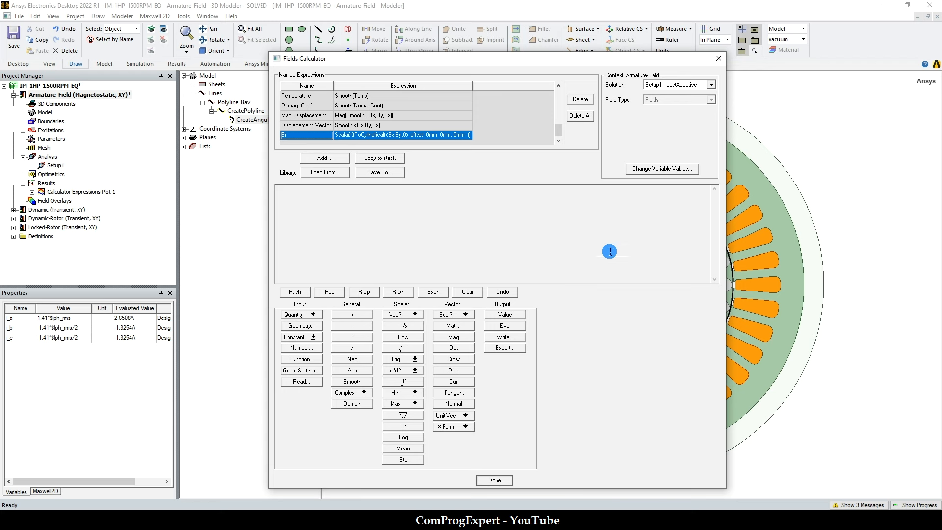
{"action": "left_click", "coordinate": [494, 480]}
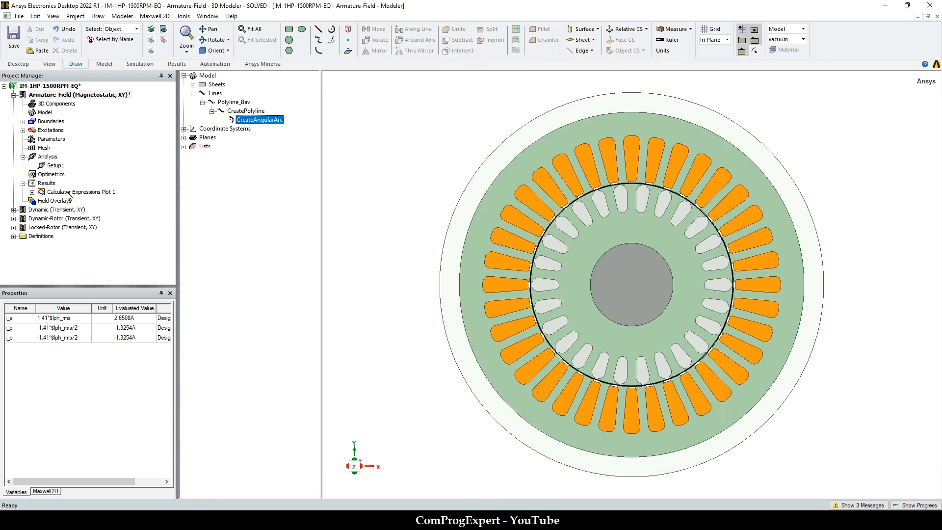
Bring up the Calculator Expressions Plot 1 report of Br versus air-gap distance.
{"action": "double_click", "coordinate": [81, 191]}
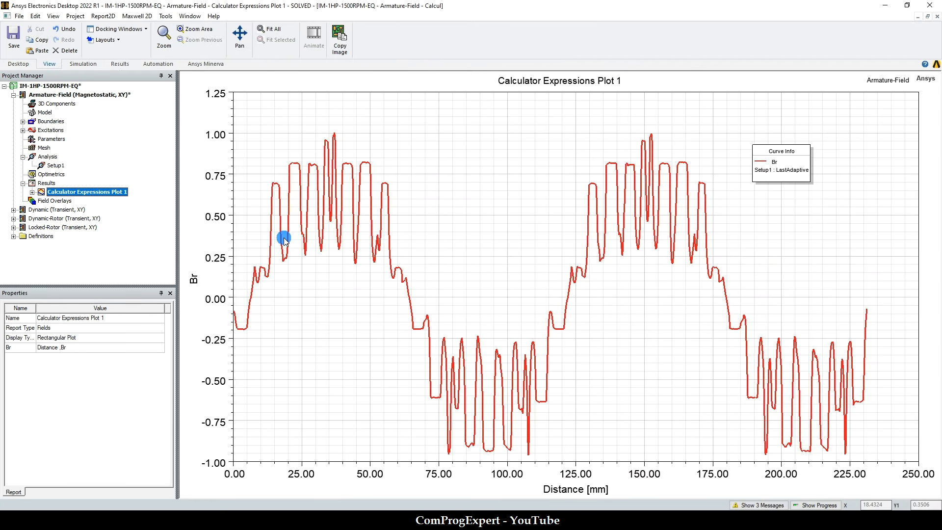
{"action": "mouse_move", "coordinate": [612, 213]}
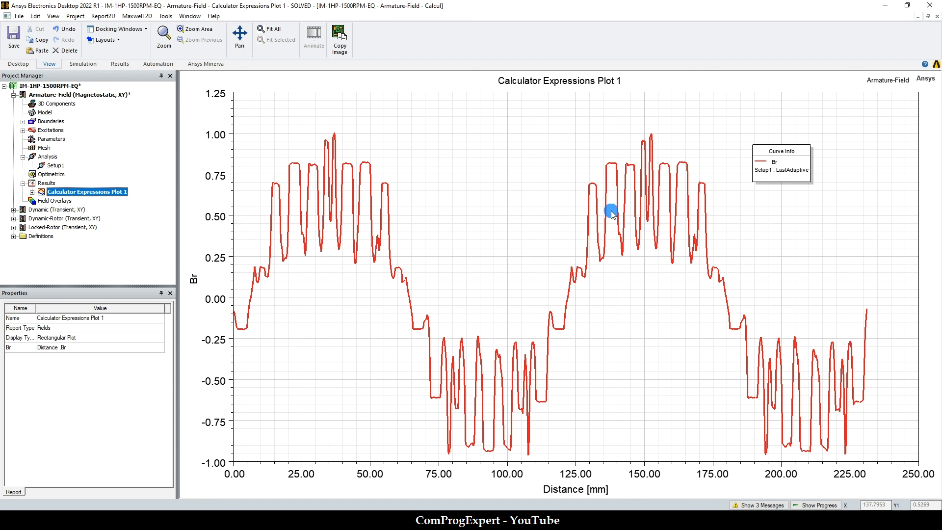
{"action": "mouse_move", "coordinate": [609, 213]}
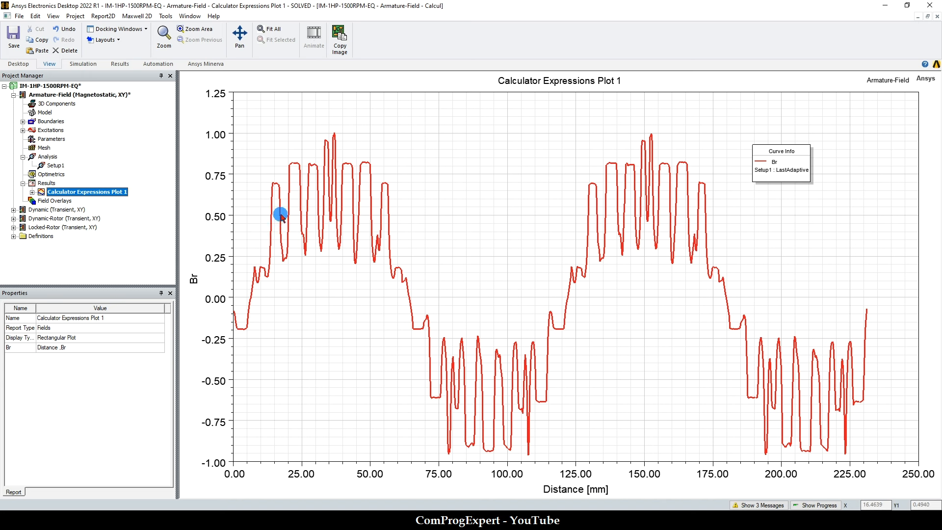
{"action": "mouse_move", "coordinate": [532, 340]}
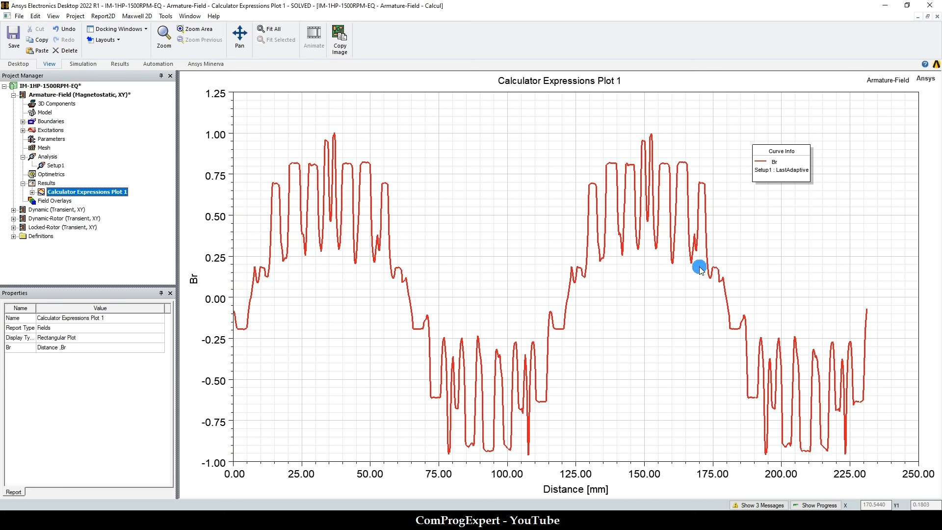
{"action": "mouse_move", "coordinate": [422, 264]}
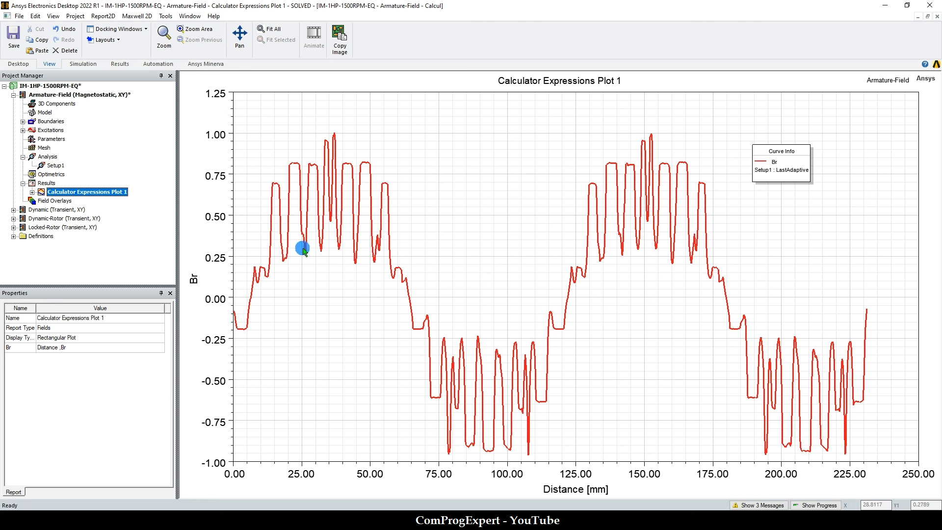
Export the Br plot data via Report2D > Export as a tab-delimited data file.
{"action": "left_click", "coordinate": [102, 16]}
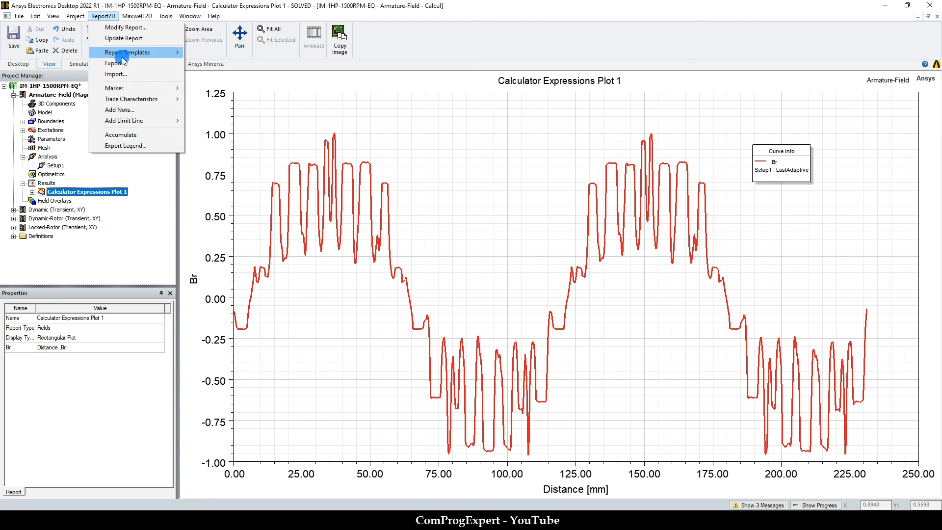
{"action": "left_click", "coordinate": [115, 61]}
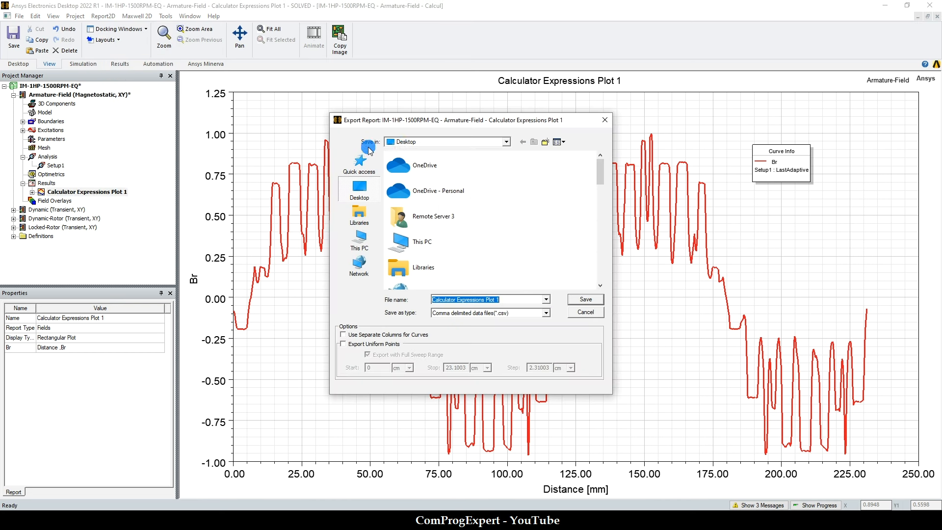
{"action": "left_click", "coordinate": [545, 312]}
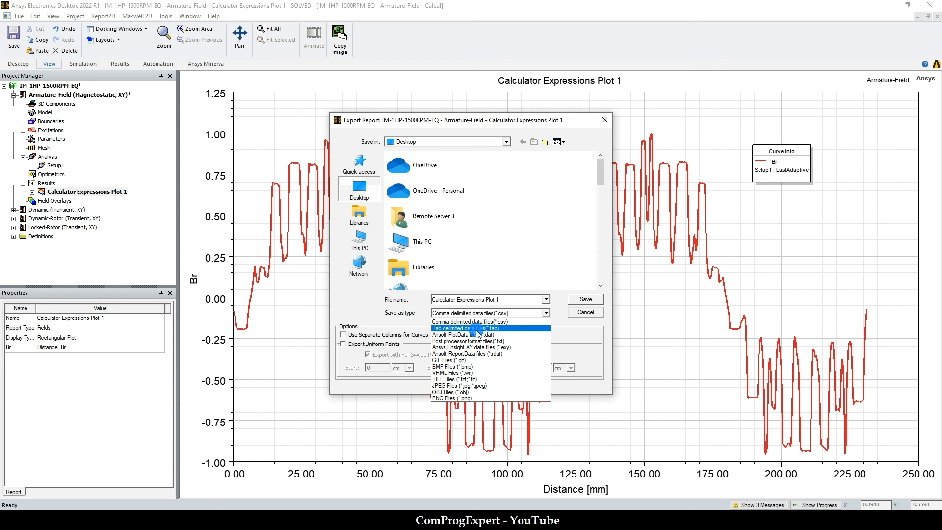
{"action": "left_click", "coordinate": [469, 328]}
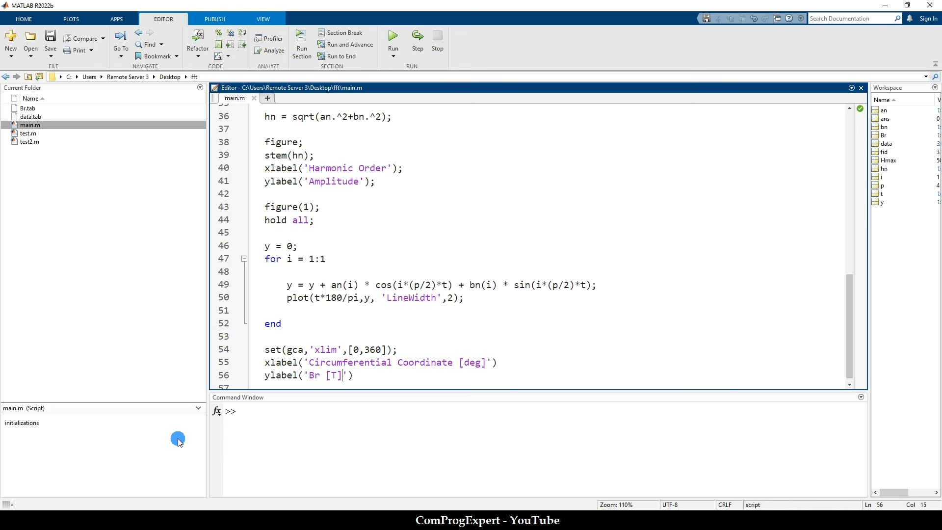
View Br.tab as text in the Editor and scroll through its 1002 rows of distance and Br values.
{"action": "left_click", "coordinate": [28, 108]}
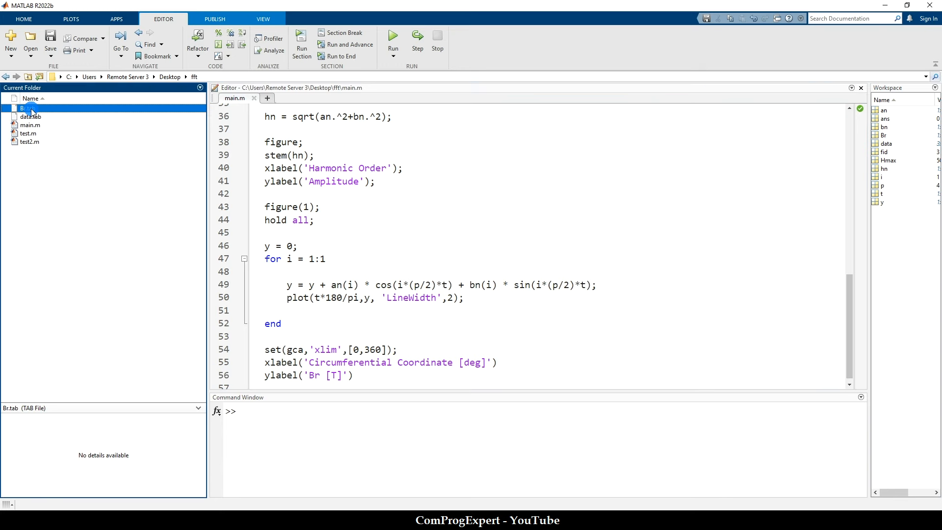
{"action": "right_click", "coordinate": [27, 108]}
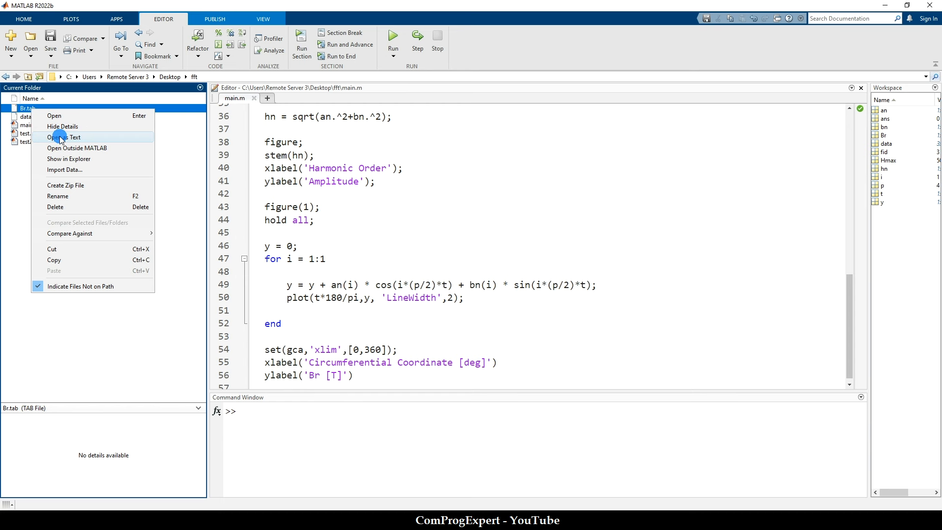
{"action": "left_click", "coordinate": [60, 141]}
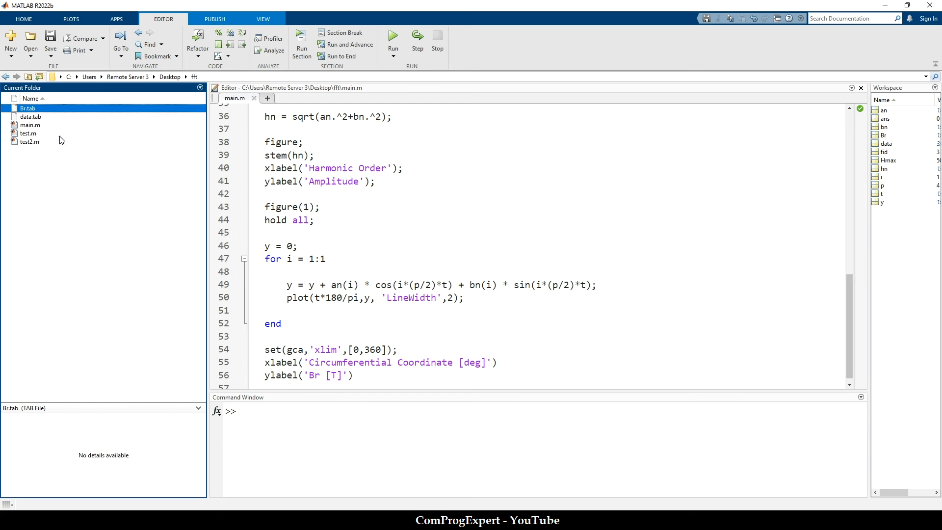
{"action": "double_click", "coordinate": [28, 108]}
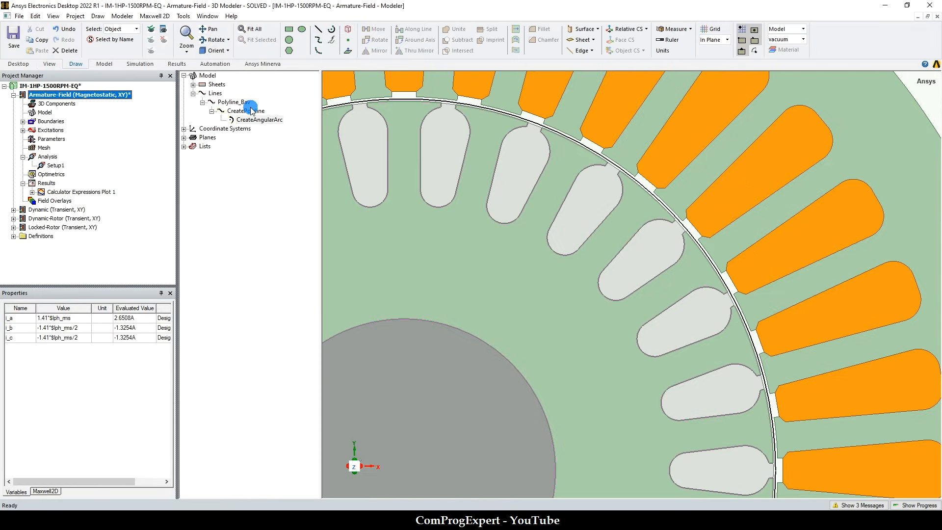
{"action": "double_click", "coordinate": [258, 120]}
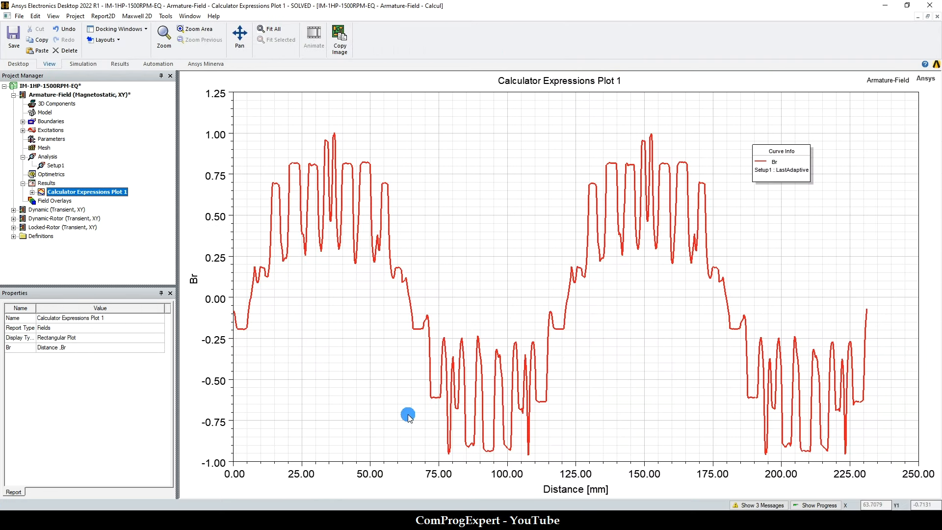
{"action": "mouse_move", "coordinate": [382, 464]}
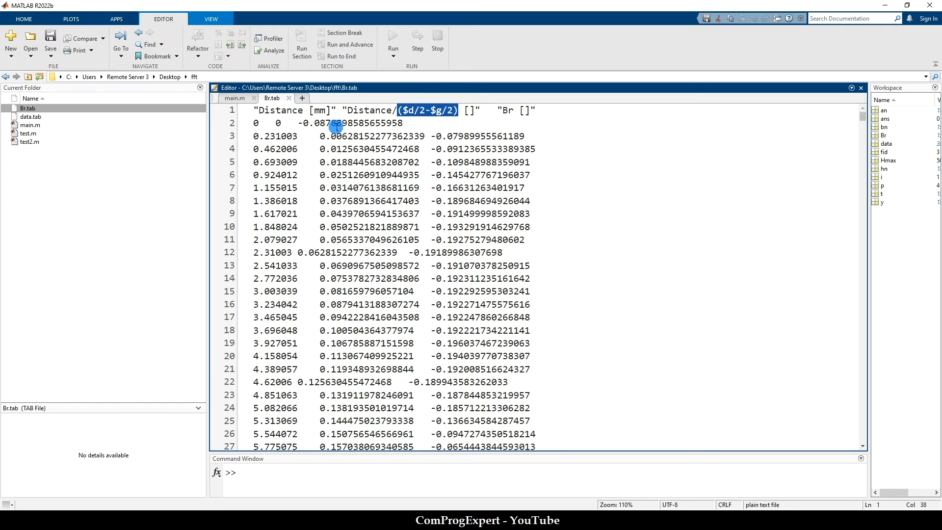
{"action": "scroll", "scroll_direction": "down", "scroll_amount": 3}
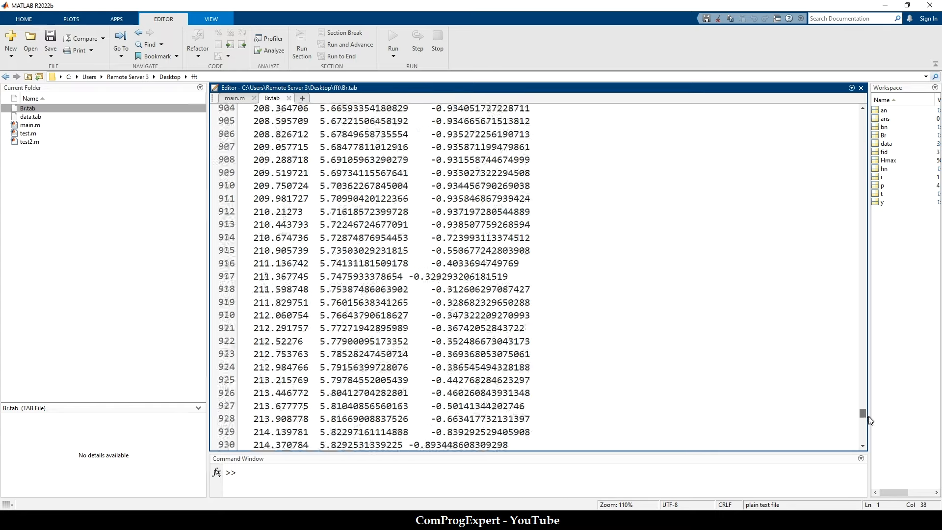
{"action": "scroll", "scroll_direction": "down", "scroll_amount": 3}
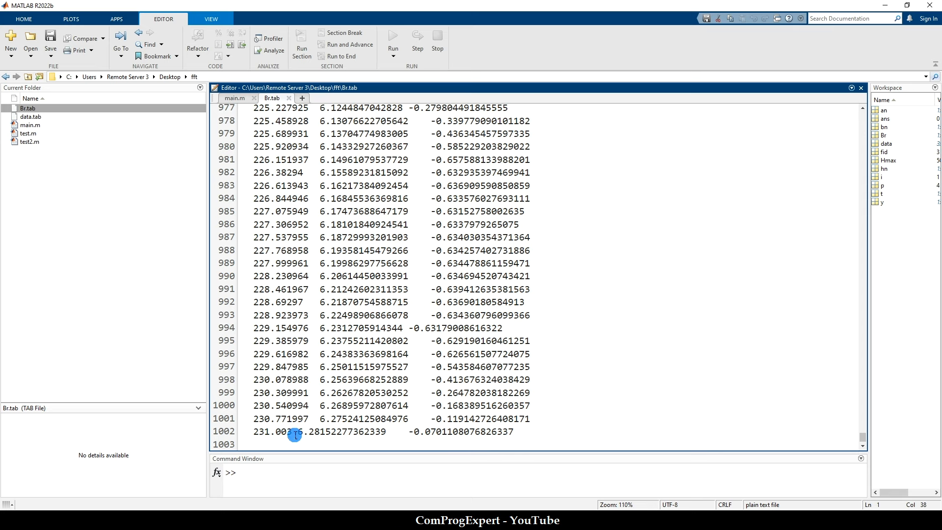
{"action": "mouse_move", "coordinate": [859, 437]}
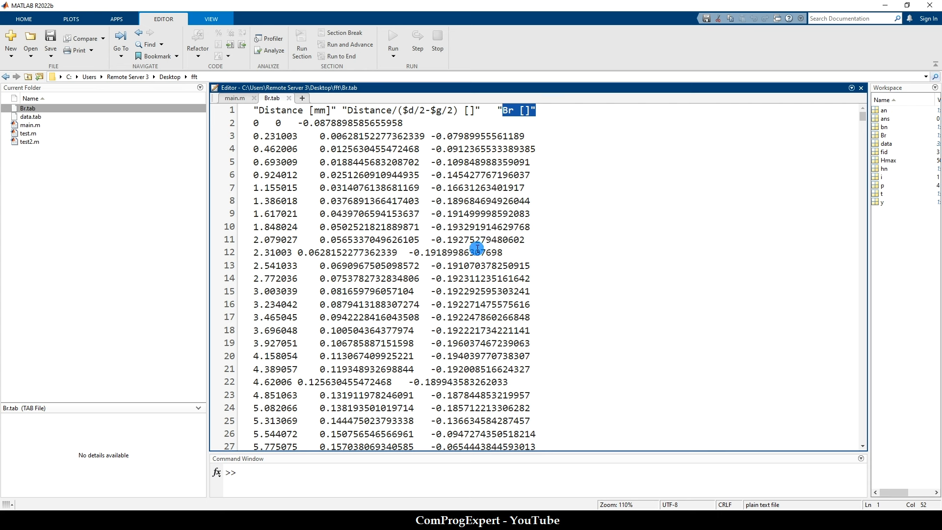
{"action": "mouse_move", "coordinate": [308, 376]}
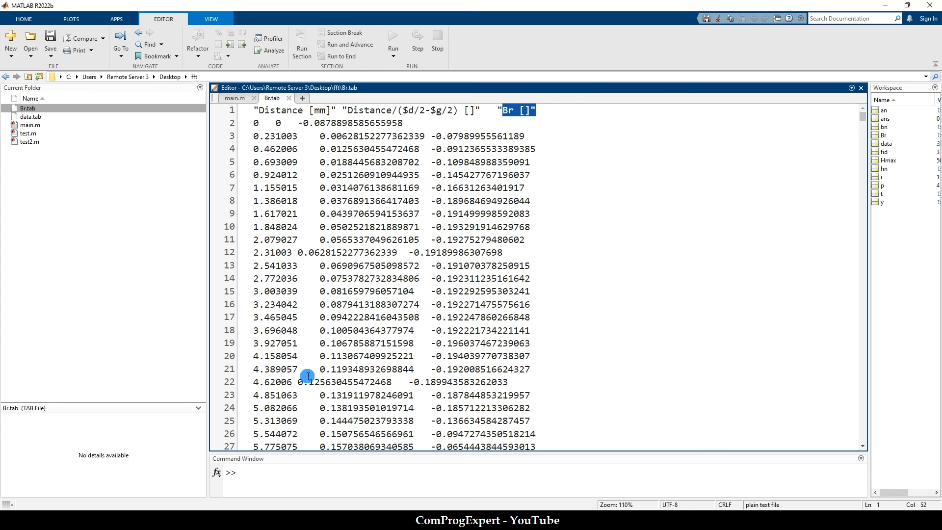
Review the set-inputs lines of main.m through p = 4 and the Hmax = 50 line.
{"action": "left_click", "coordinate": [235, 98]}
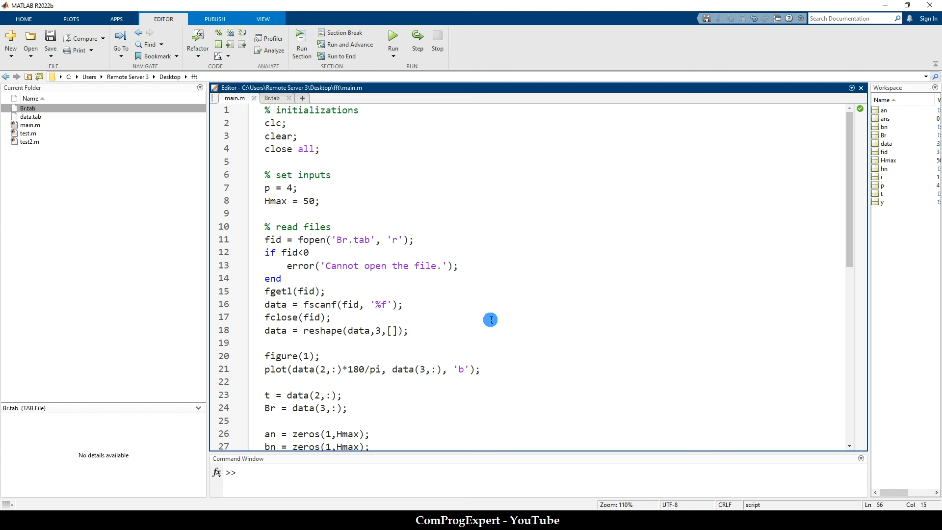
{"action": "mouse_move", "coordinate": [478, 335]}
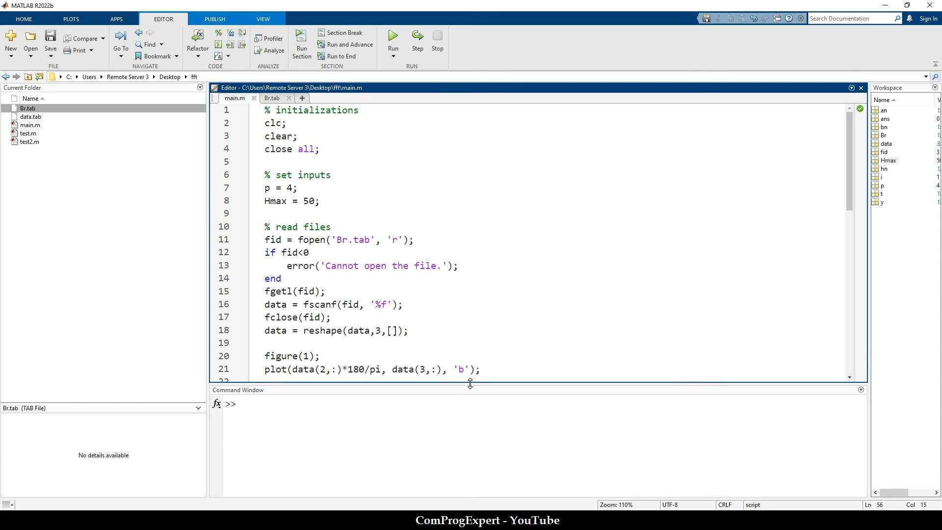
{"action": "scroll", "scroll_direction": "down", "scroll_amount": 3}
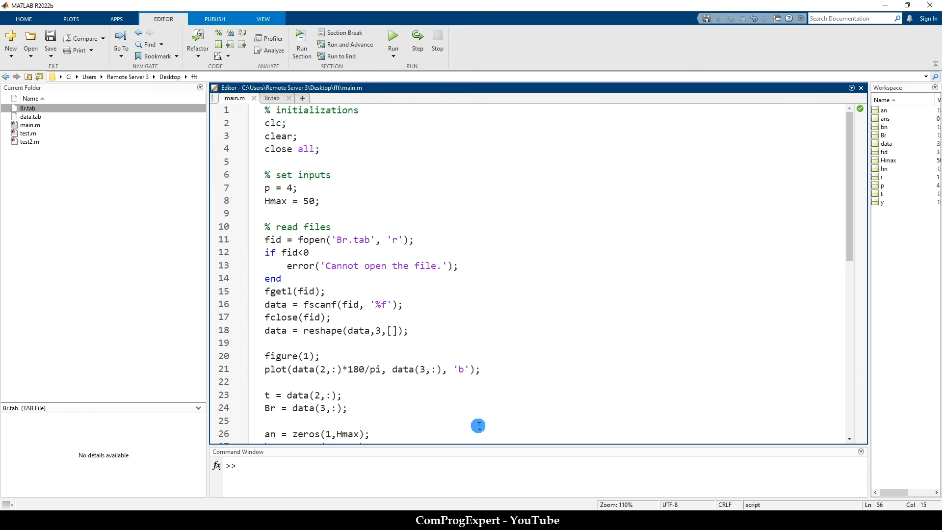
{"action": "mouse_move", "coordinate": [441, 388]}
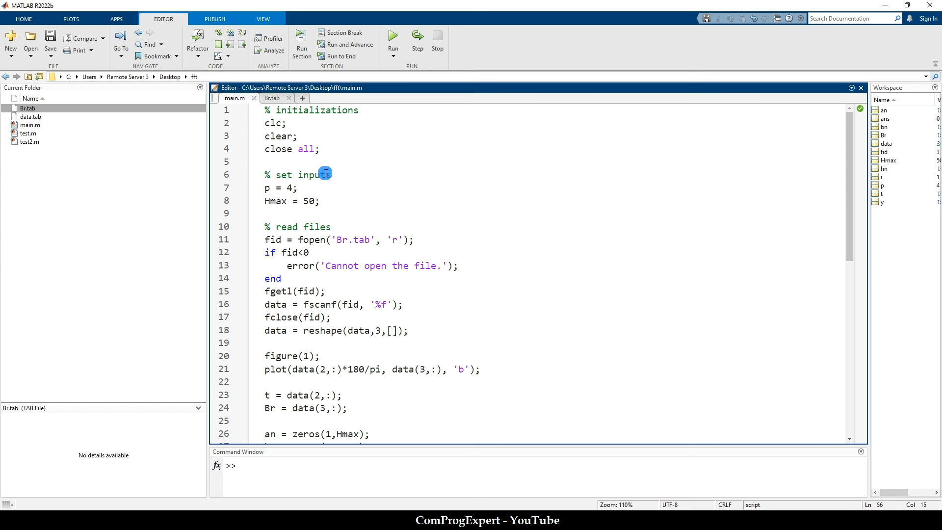
{"action": "scroll", "scroll_direction": "down", "scroll_amount": 3}
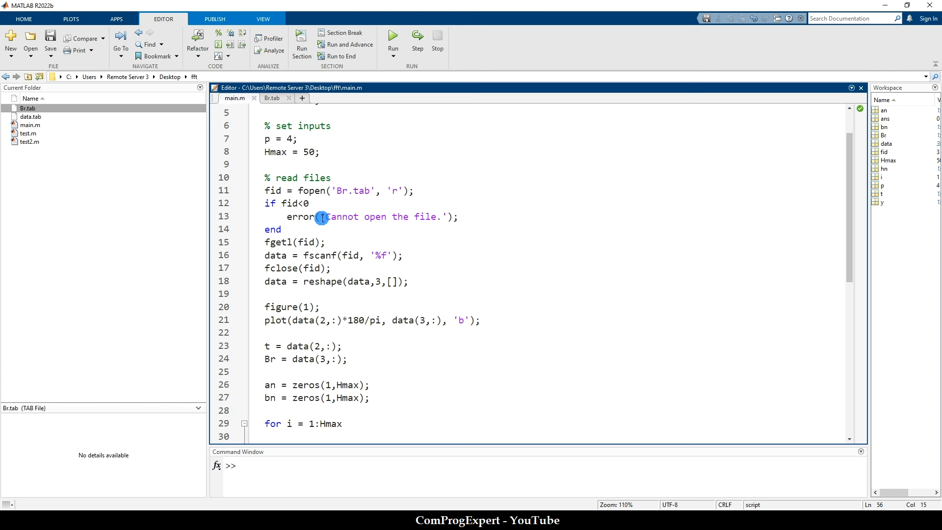
{"action": "left_click_drag", "start_coordinate": [263, 125], "coordinate": [282, 139]}
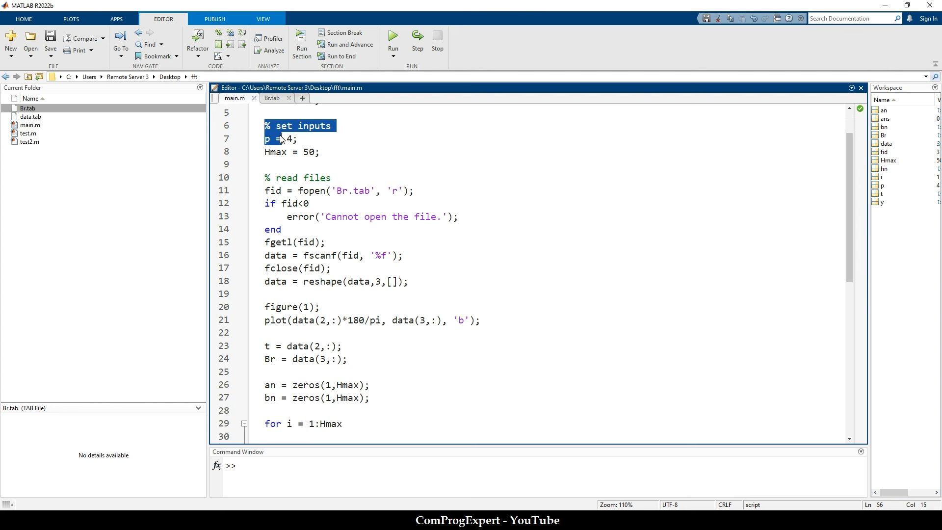
{"action": "left_click", "coordinate": [300, 138]}
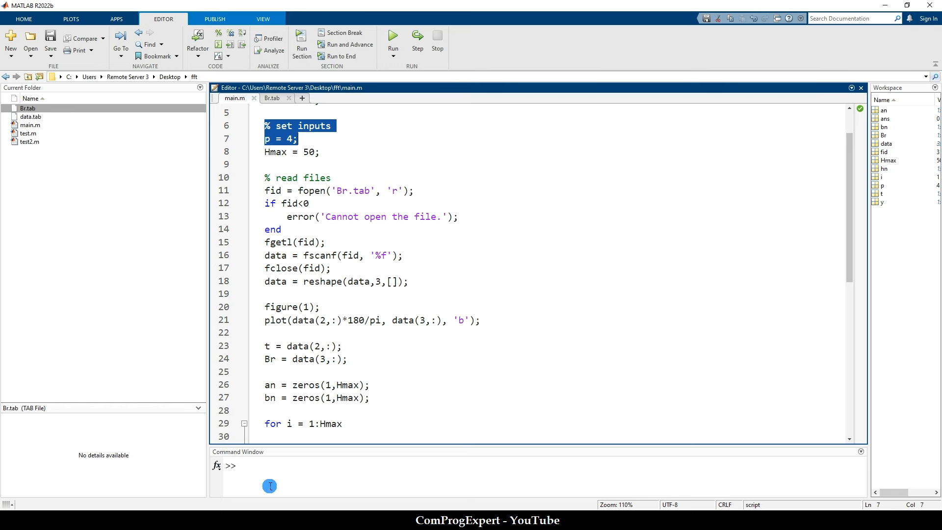
{"action": "left_click", "coordinate": [295, 153]}
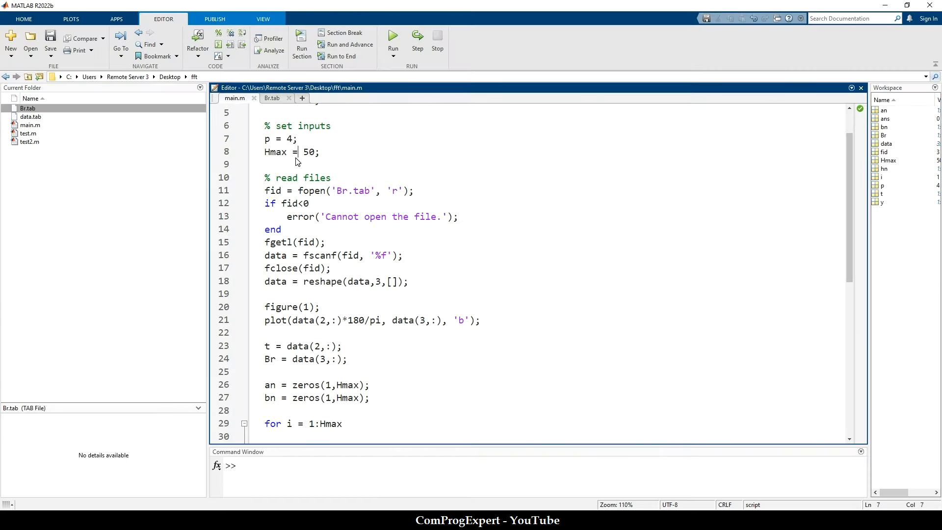
{"action": "triple_click", "coordinate": [292, 152]}
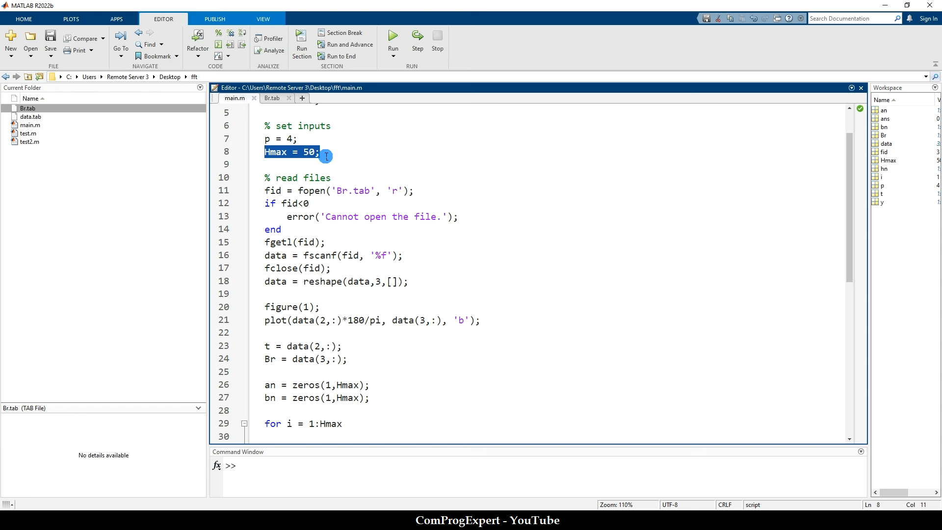
{"action": "scroll", "scroll_direction": "down", "scroll_amount": 3}
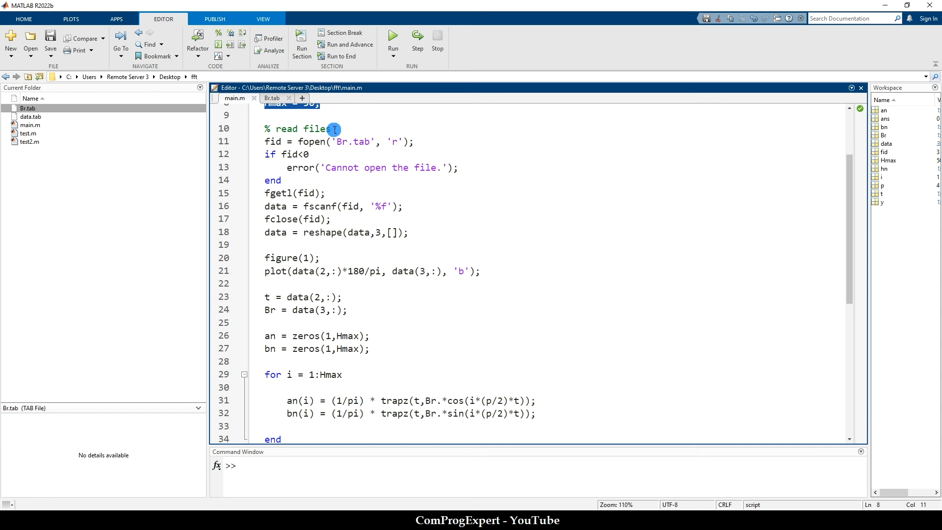
Compare the fopen, fgetl and fid file-reading lines against Br.tab's header line.
{"action": "left_click", "coordinate": [271, 98]}
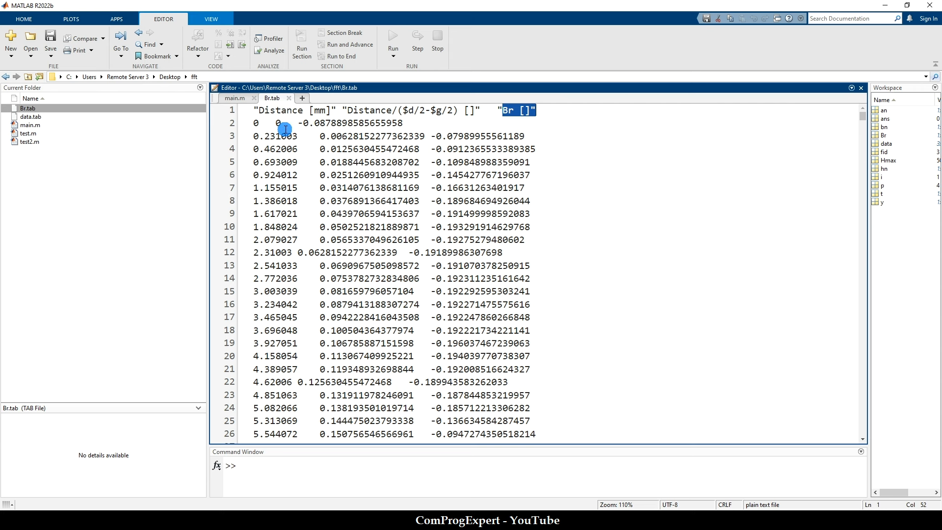
{"action": "mouse_move", "coordinate": [212, 113]}
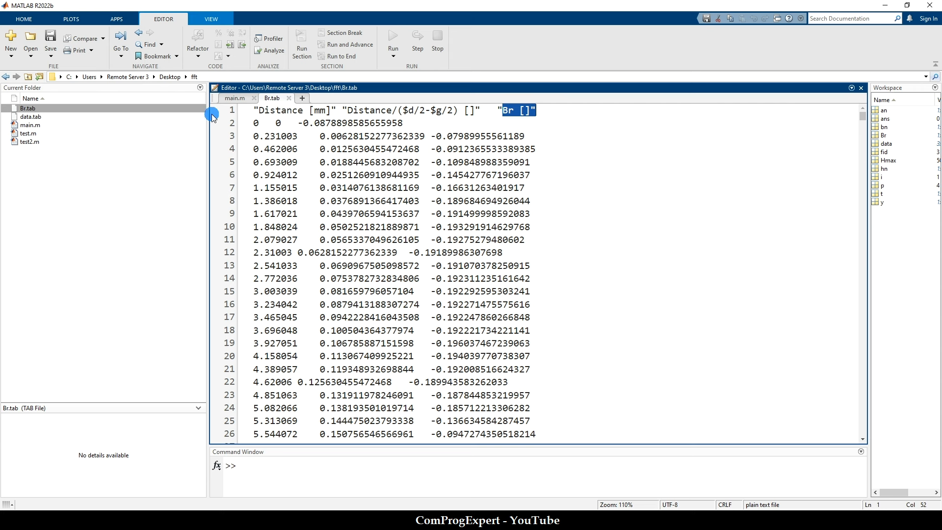
{"action": "left_click", "coordinate": [234, 98]}
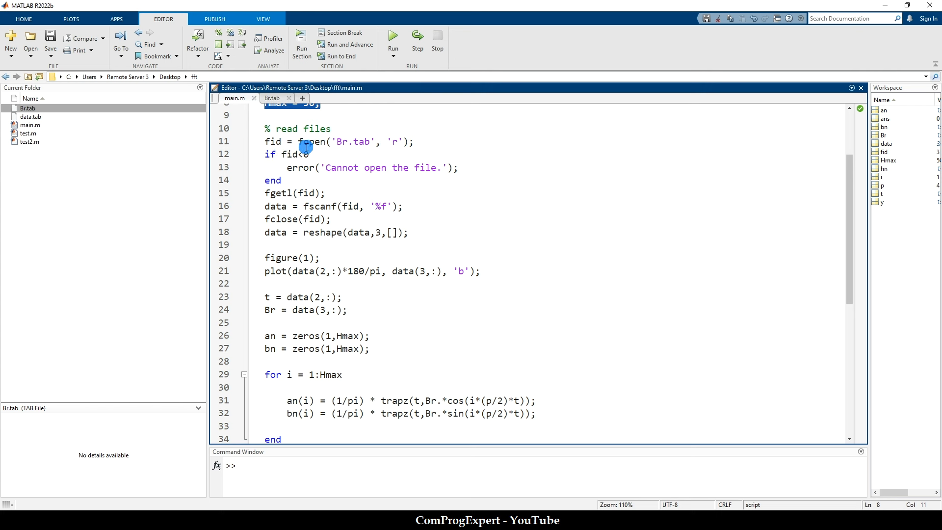
{"action": "double_click", "coordinate": [395, 141]}
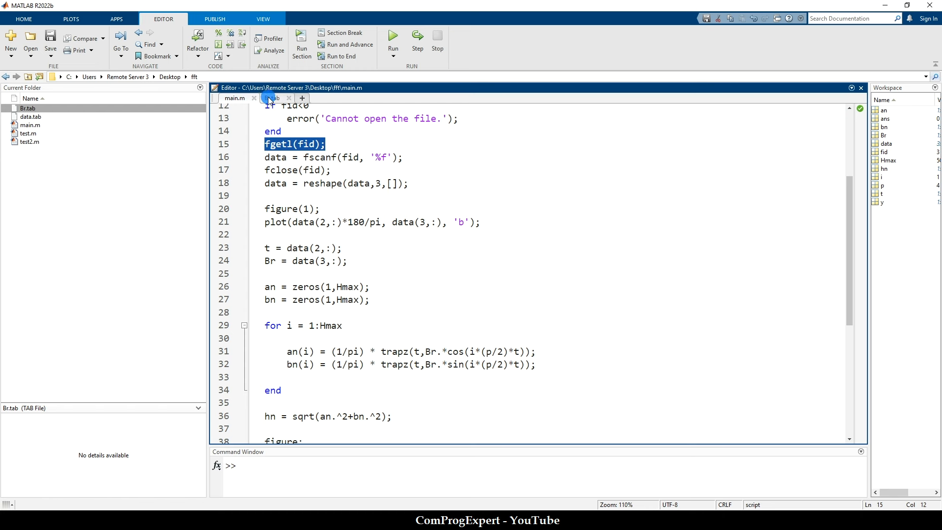
{"action": "left_click", "coordinate": [272, 98]}
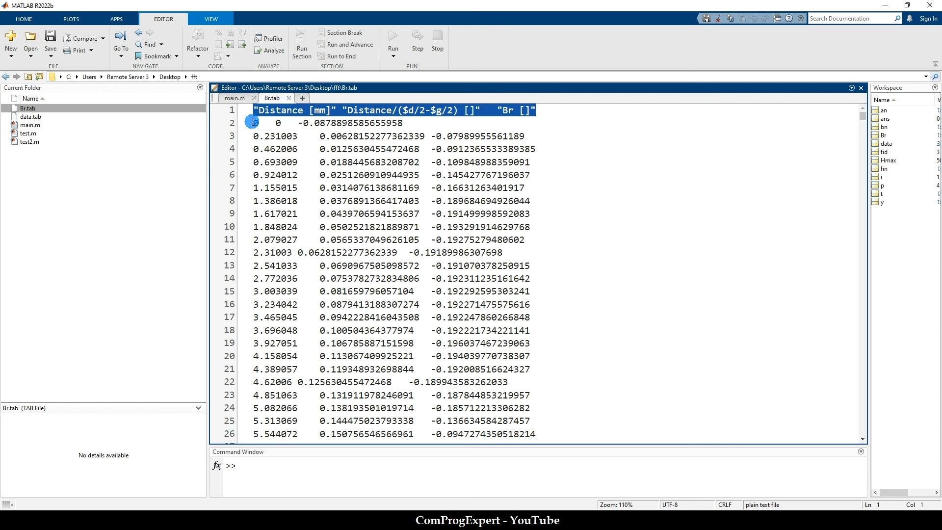
{"action": "left_click", "coordinate": [234, 98]}
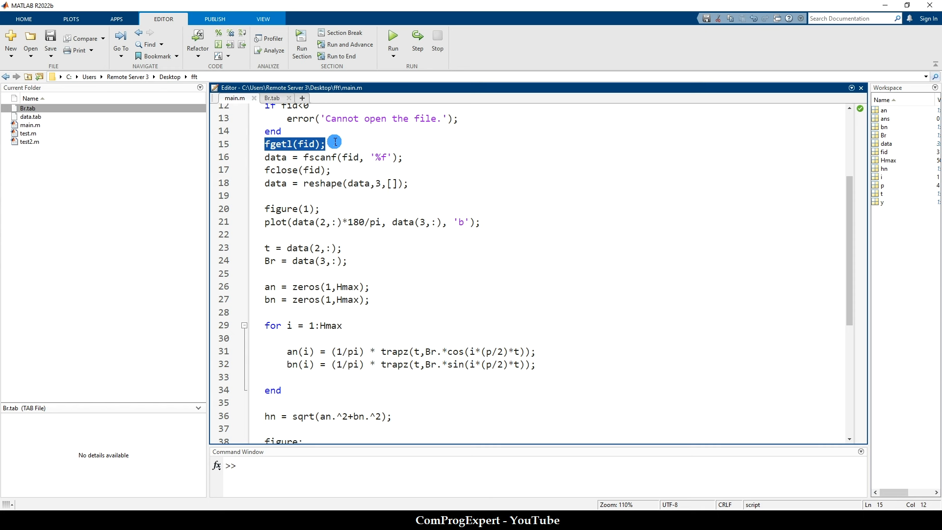
{"action": "mouse_move", "coordinate": [328, 160]}
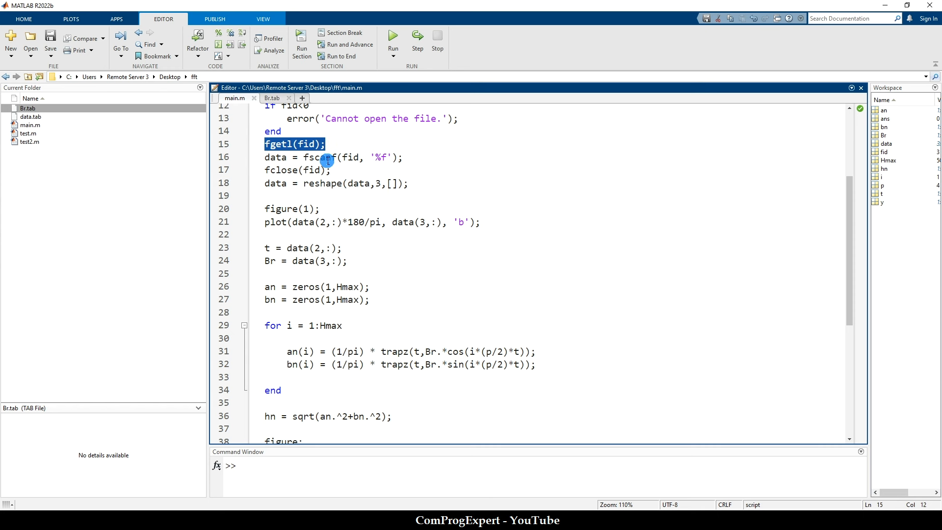
{"action": "double_click", "coordinate": [348, 157]}
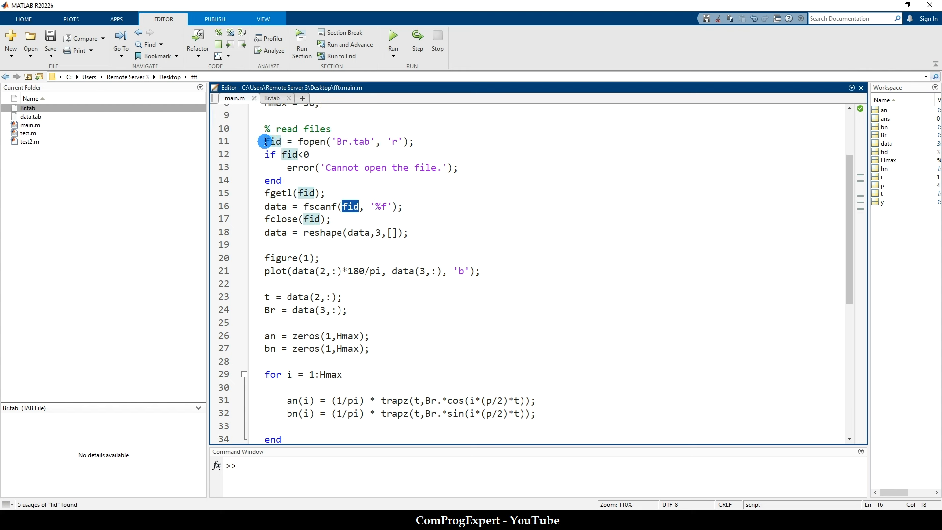
{"action": "mouse_move", "coordinate": [391, 223]}
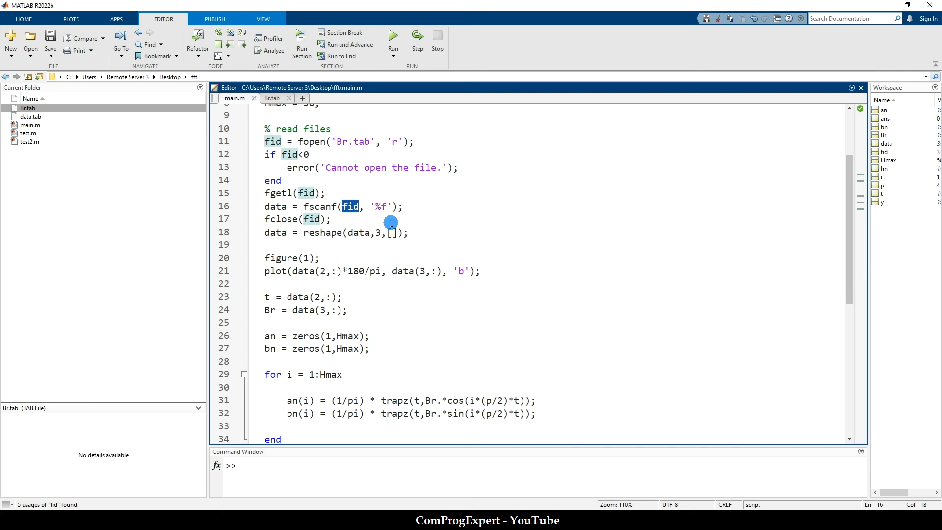
{"action": "scroll", "scroll_direction": "down", "scroll_amount": 3}
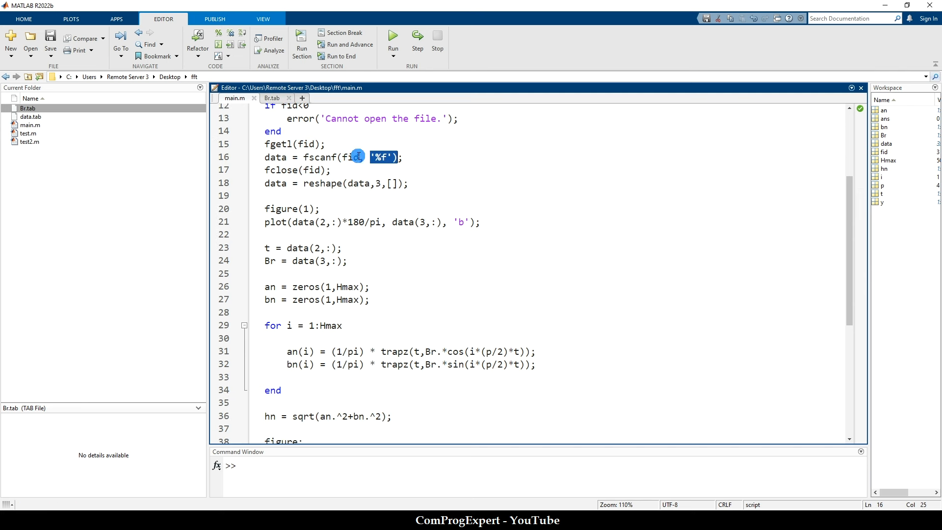
{"action": "left_click", "coordinate": [272, 98]}
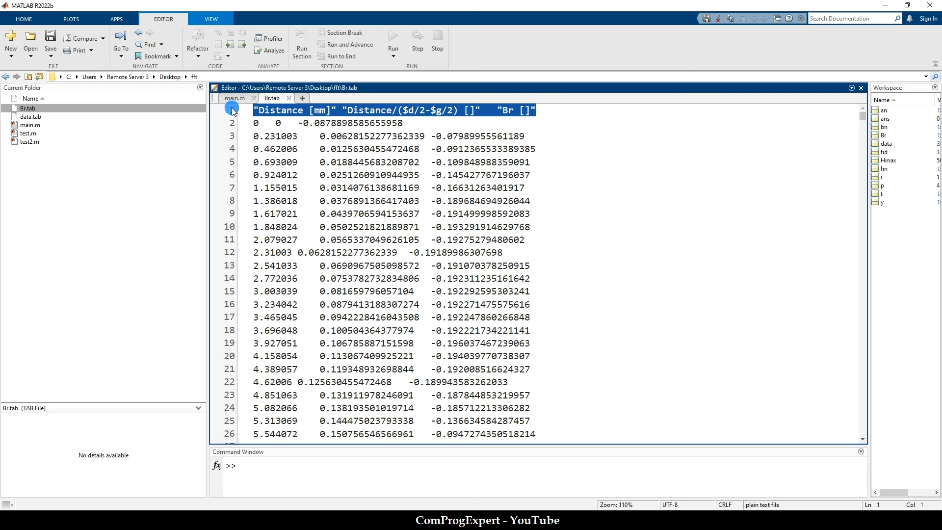
{"action": "left_click", "coordinate": [235, 98]}
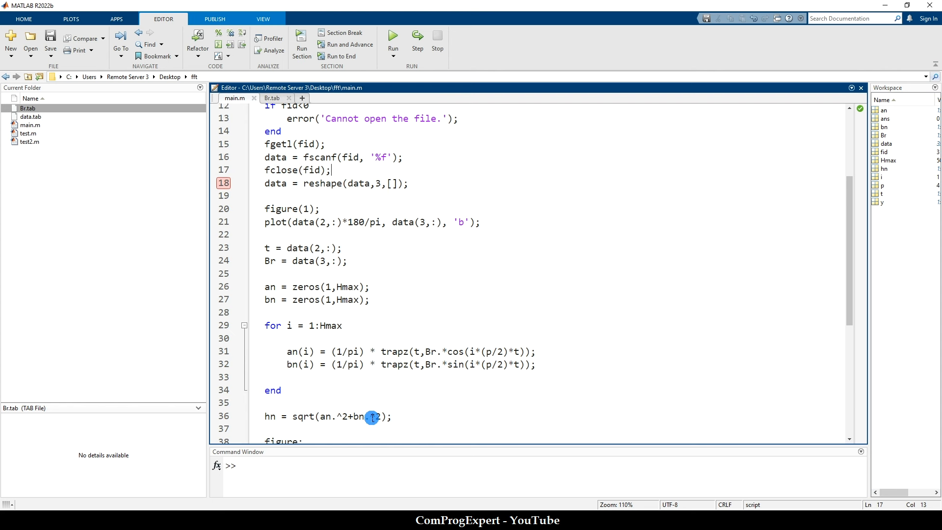
Run main.m to the breakpoint and check size(data) reports 3003 values, glancing at Br.tab.
{"action": "left_click", "coordinate": [392, 36]}
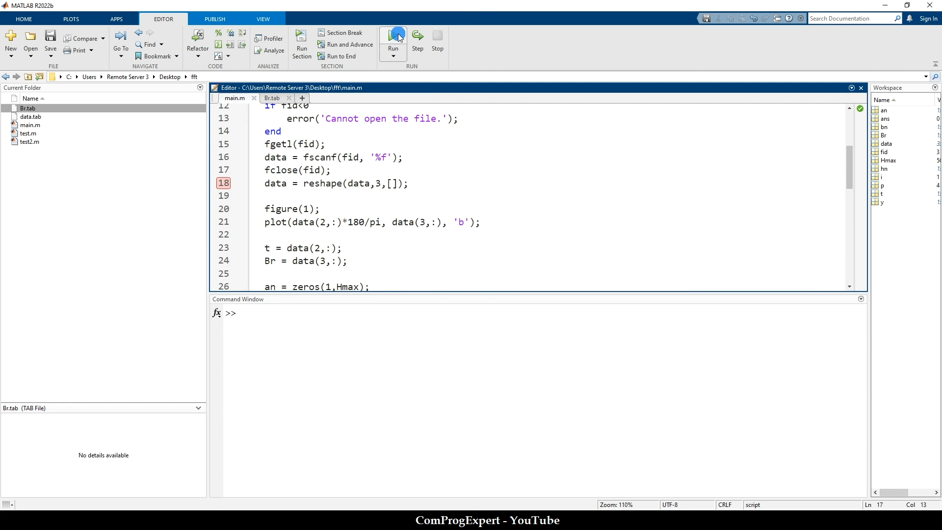
{"action": "left_click", "coordinate": [393, 37]}
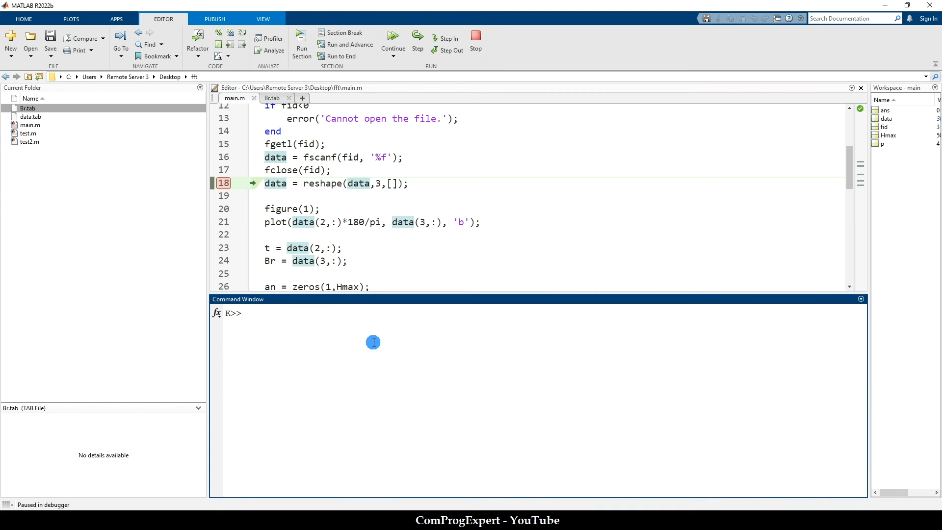
{"action": "type", "text": "size"}
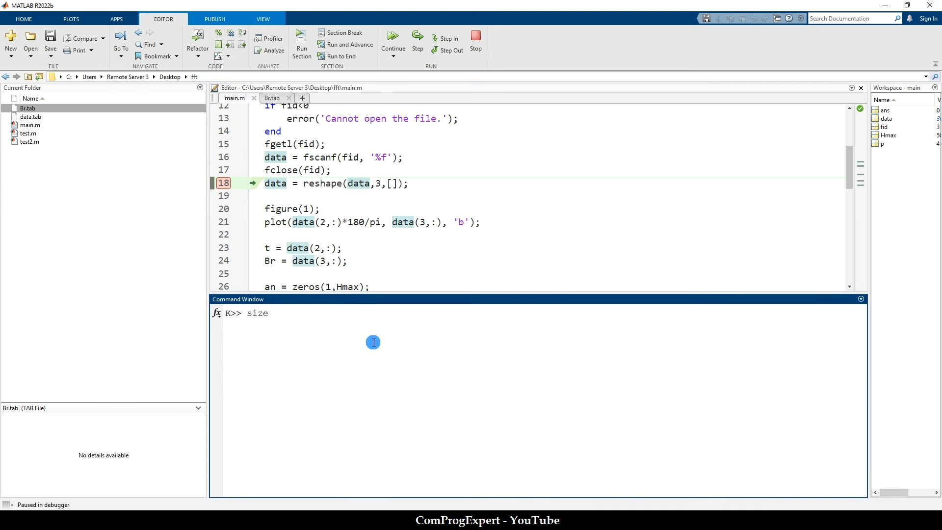
{"action": "type", "text": "(data)"}
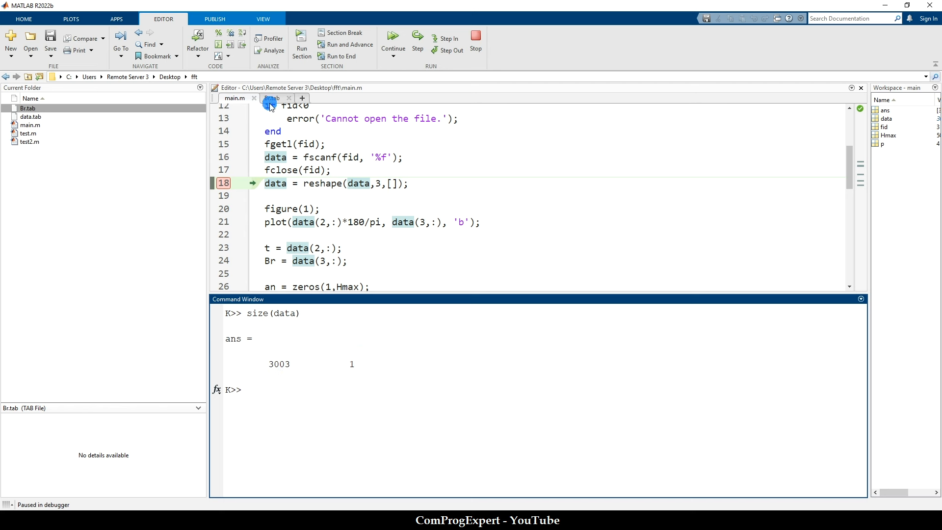
{"action": "left_click", "coordinate": [272, 98]}
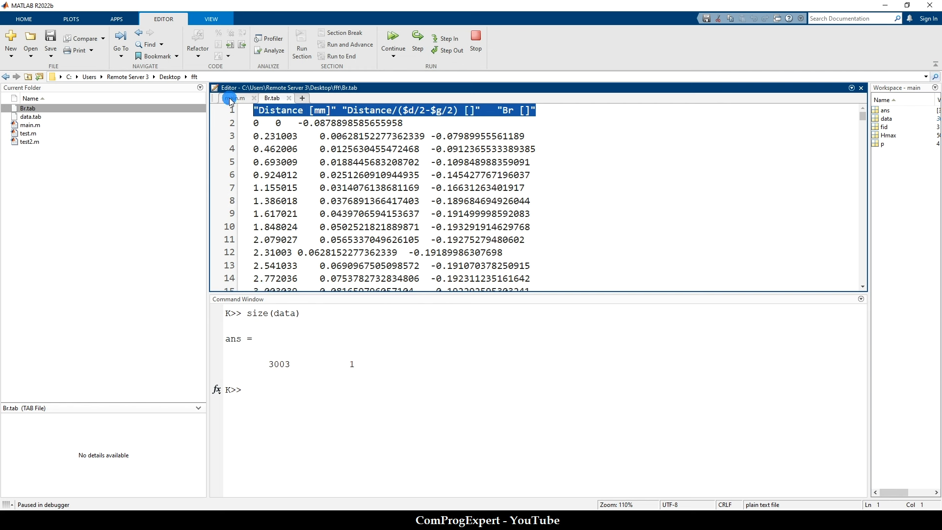
{"action": "left_click", "coordinate": [233, 98]}
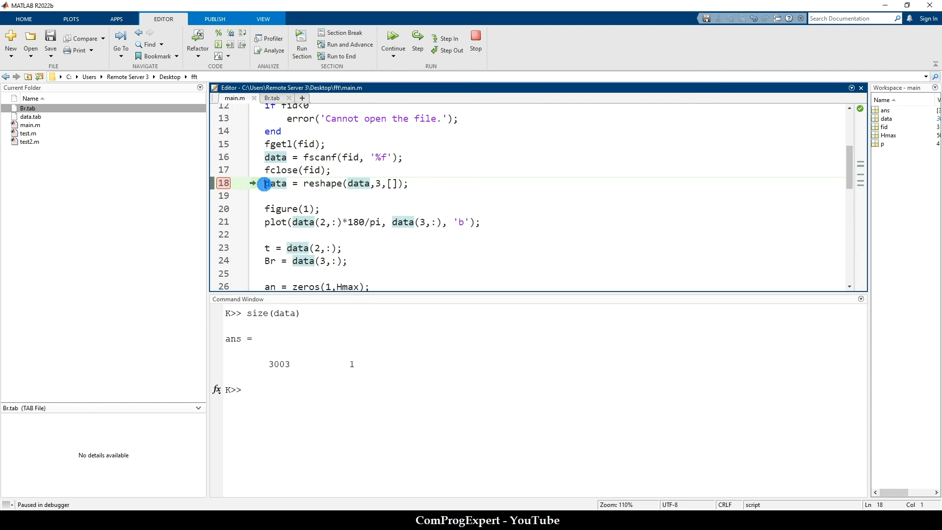
{"action": "mouse_move", "coordinate": [367, 194]}
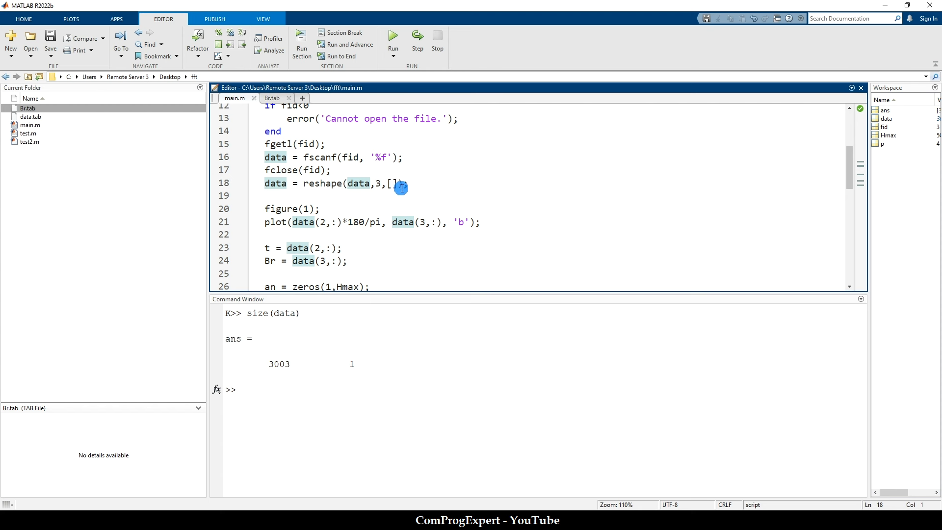
{"action": "scroll", "scroll_direction": "down", "scroll_amount": 3}
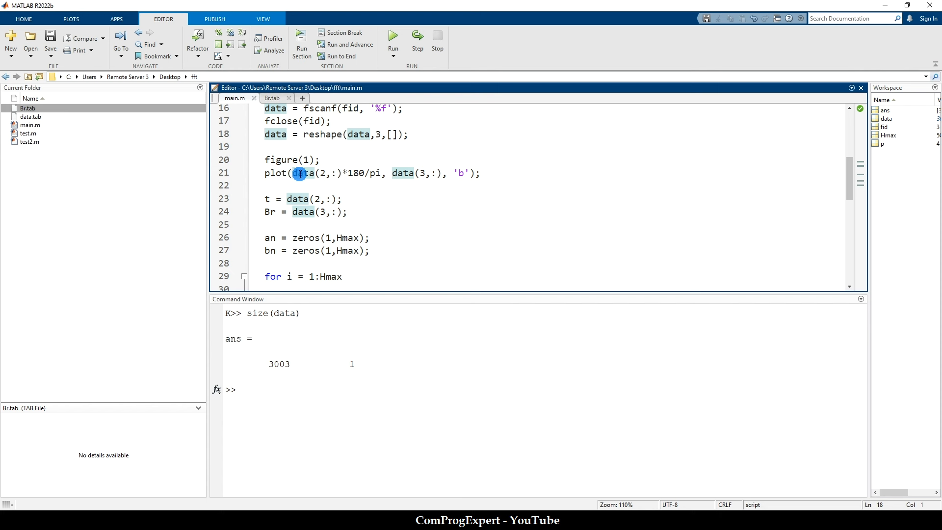
{"action": "double_click", "coordinate": [350, 173]}
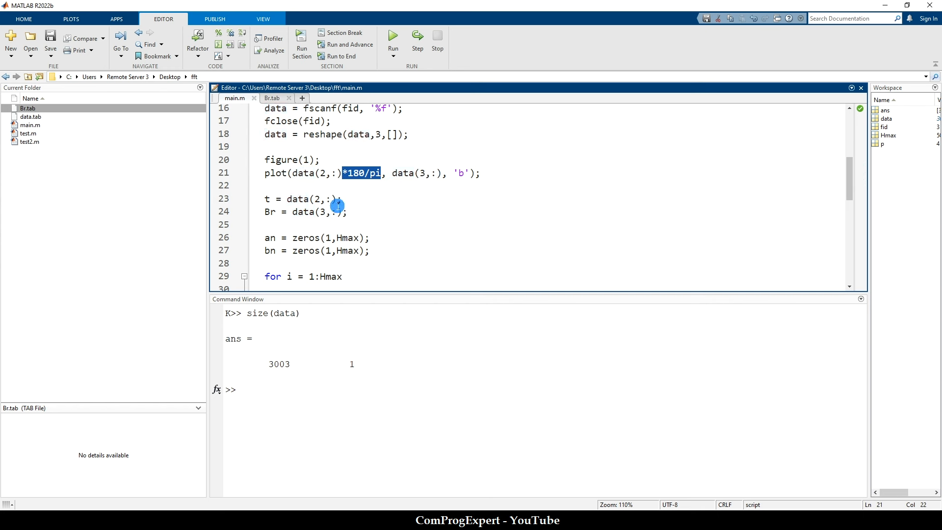
{"action": "scroll", "scroll_direction": "down", "scroll_amount": 3}
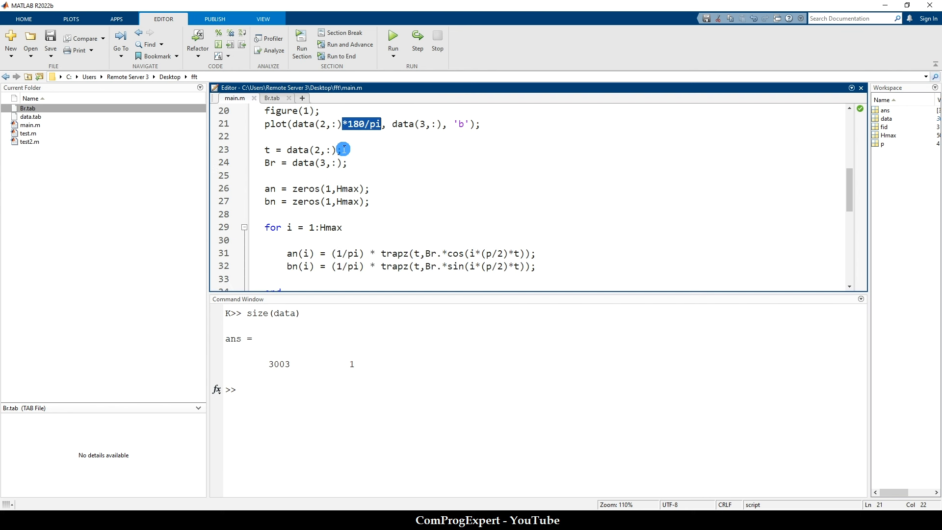
{"action": "triple_click", "coordinate": [302, 150]}
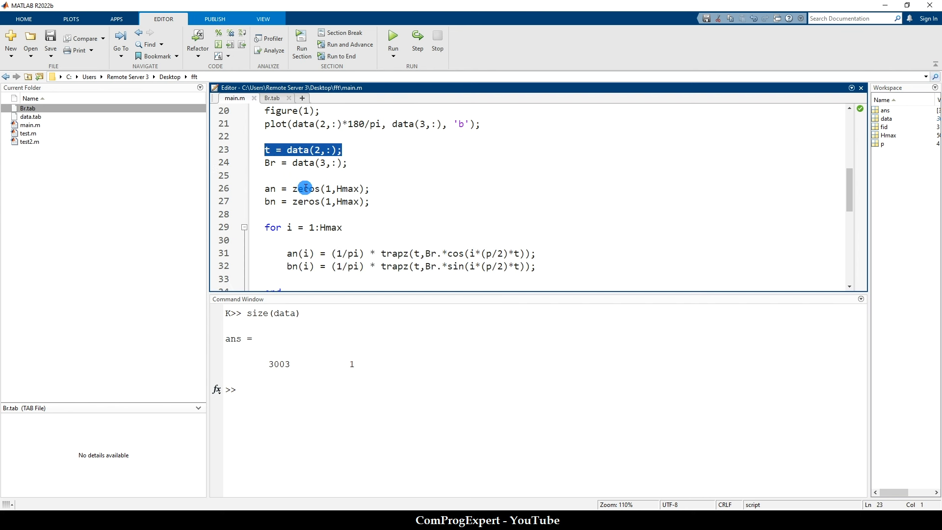
{"action": "left_click", "coordinate": [348, 163]}
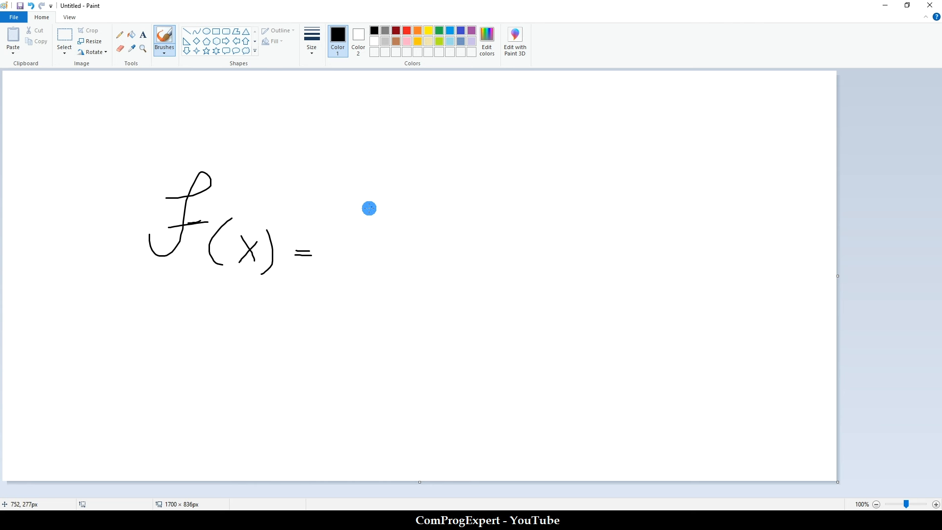
Handwrite a0, the plus sign and the bn sine coefficient of the Fourier series.
{"action": "left_click_drag", "start_coordinate": [346, 241], "coordinate": [414, 247]}
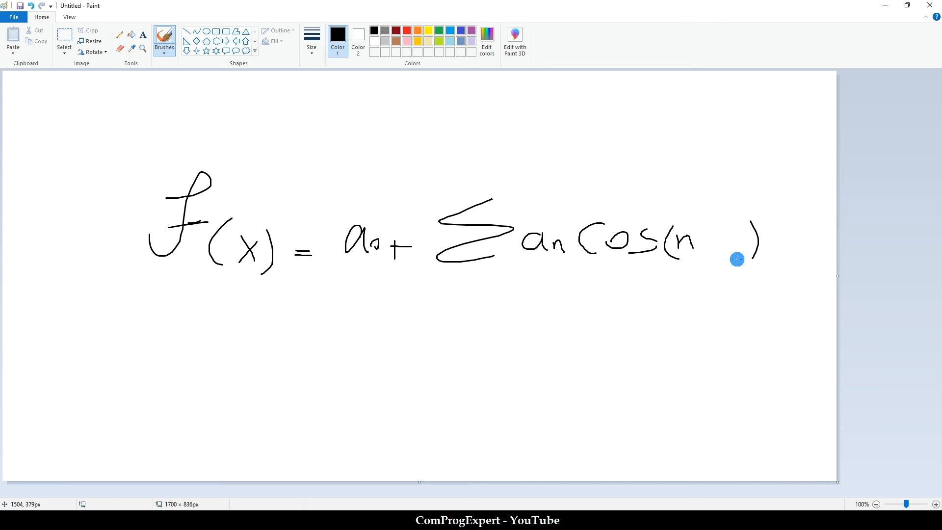
{"action": "mouse_move", "coordinate": [700, 239]}
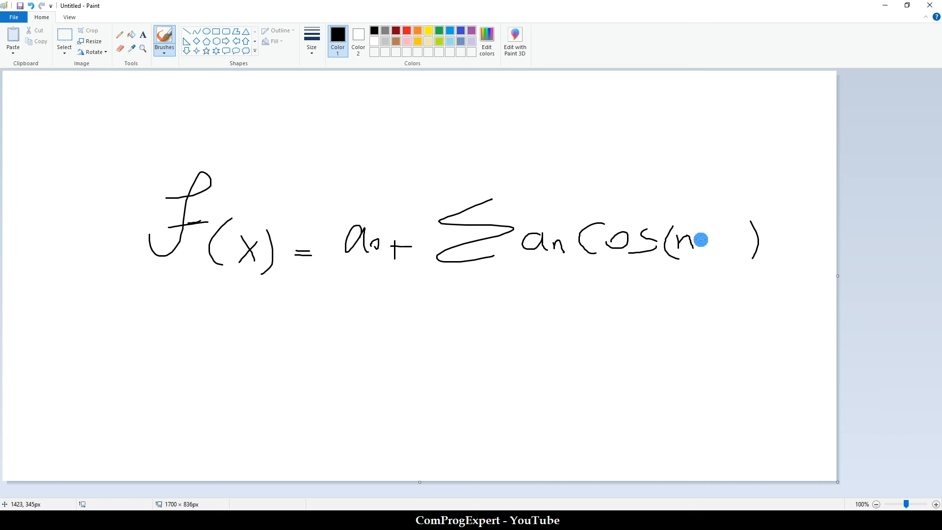
{"action": "mouse_move", "coordinate": [556, 302]}
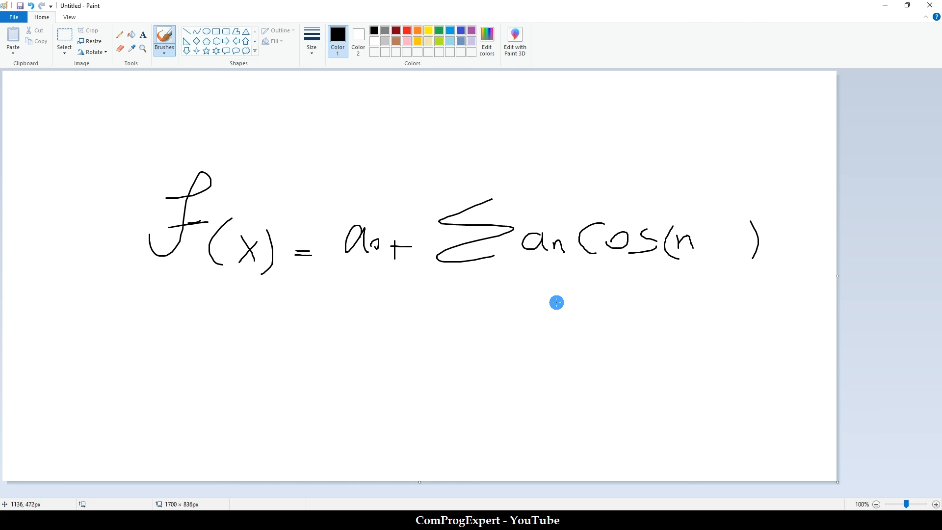
{"action": "left_click_drag", "start_coordinate": [495, 346], "coordinate": [571, 340]}
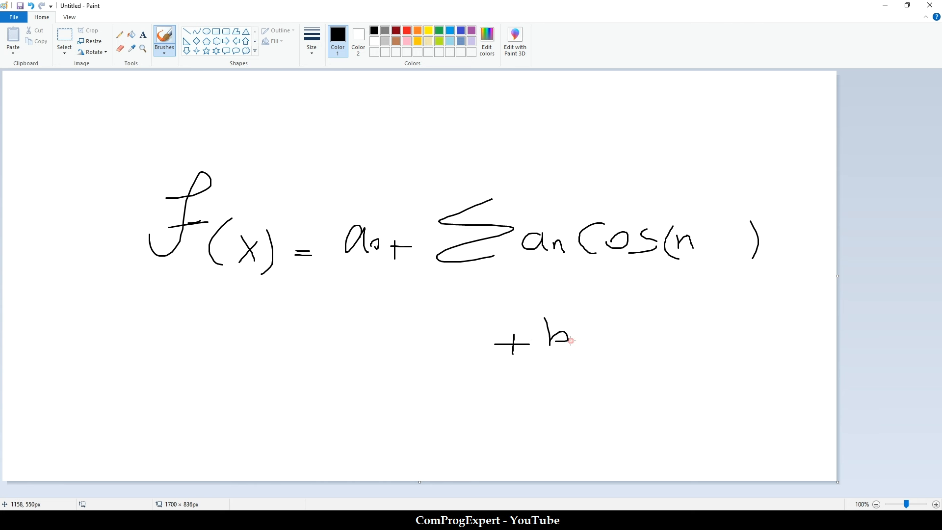
{"action": "left_click_drag", "start_coordinate": [574, 340], "coordinate": [648, 328]}
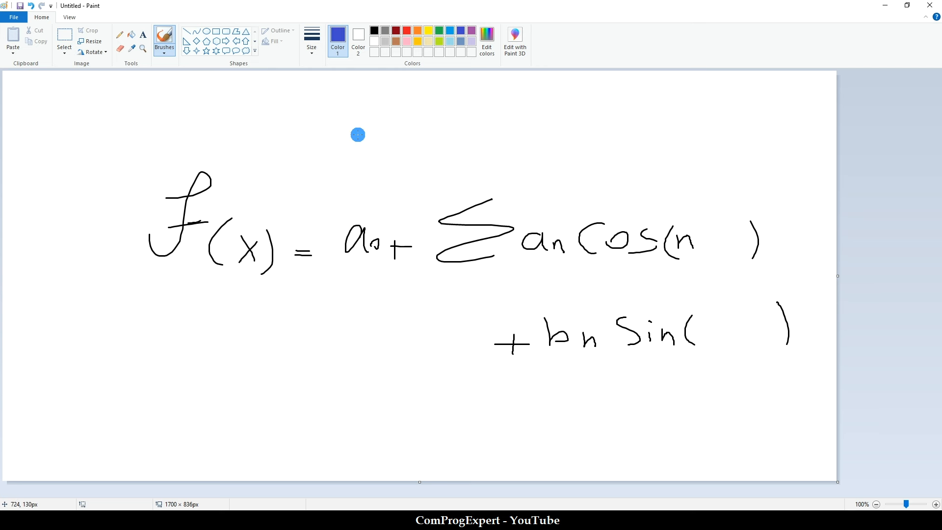
Sketch a blue nabla with a dot above the formula for ∇·B = 0.
{"action": "left_click_drag", "start_coordinate": [357, 136], "coordinate": [376, 127]}
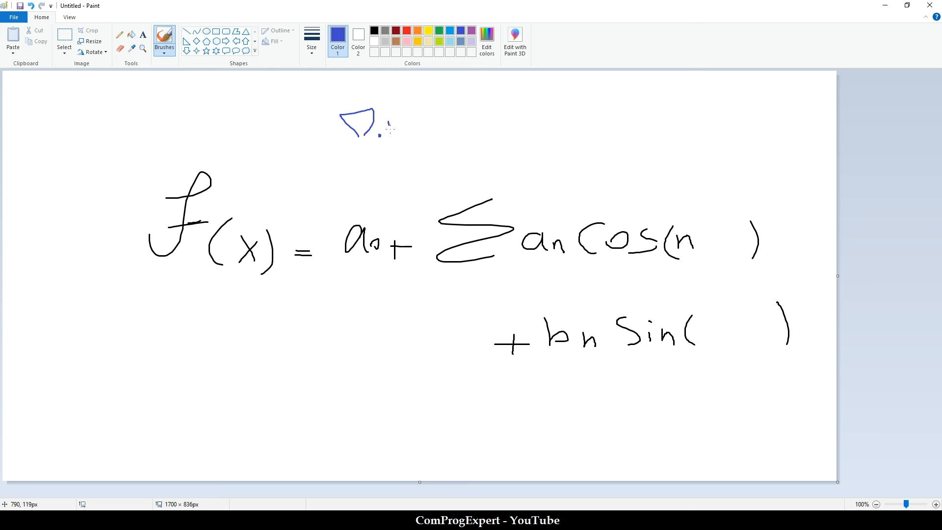
{"action": "left_click_drag", "start_coordinate": [390, 111], "coordinate": [439, 131]}
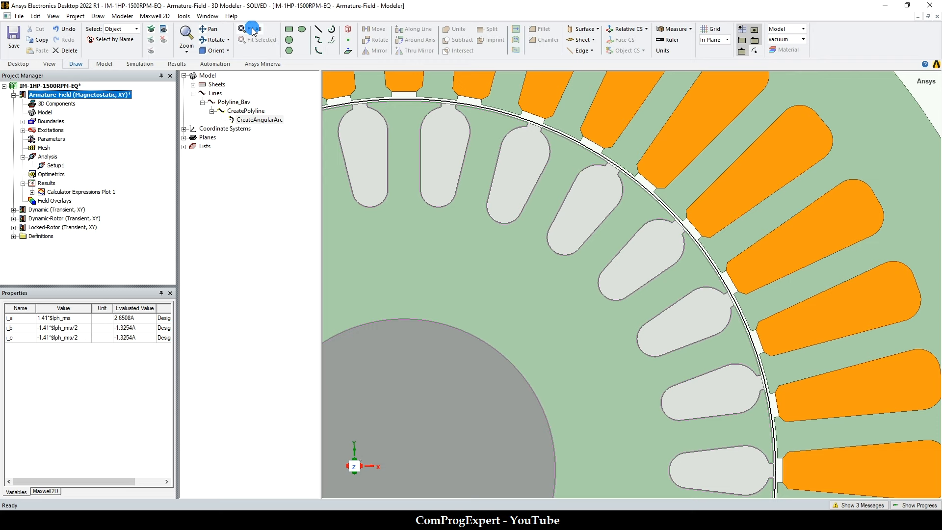
{"action": "left_click", "coordinate": [249, 29]}
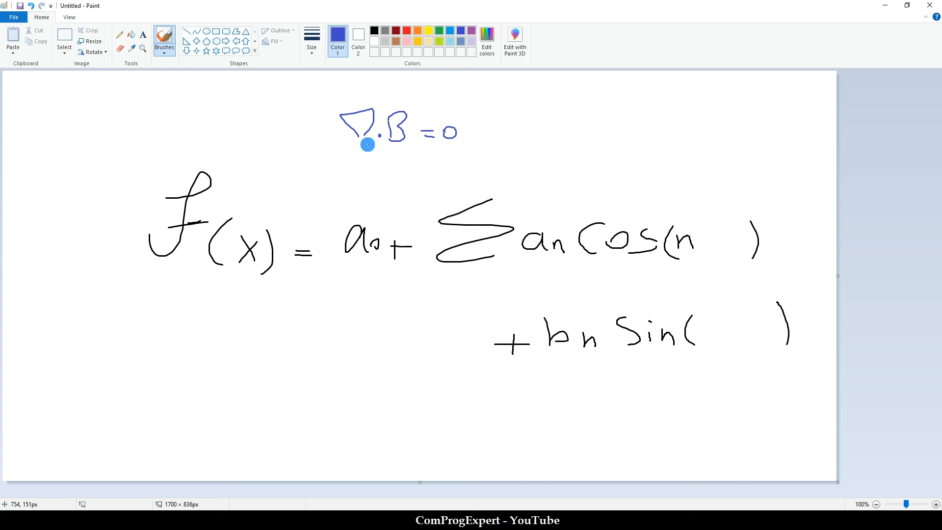
{"action": "mouse_move", "coordinate": [342, 145]}
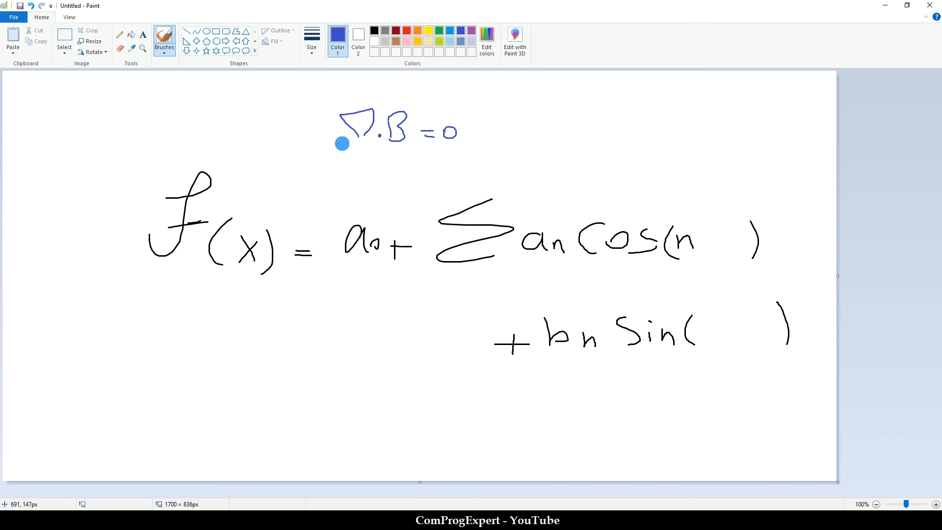
{"action": "mouse_move", "coordinate": [360, 264]}
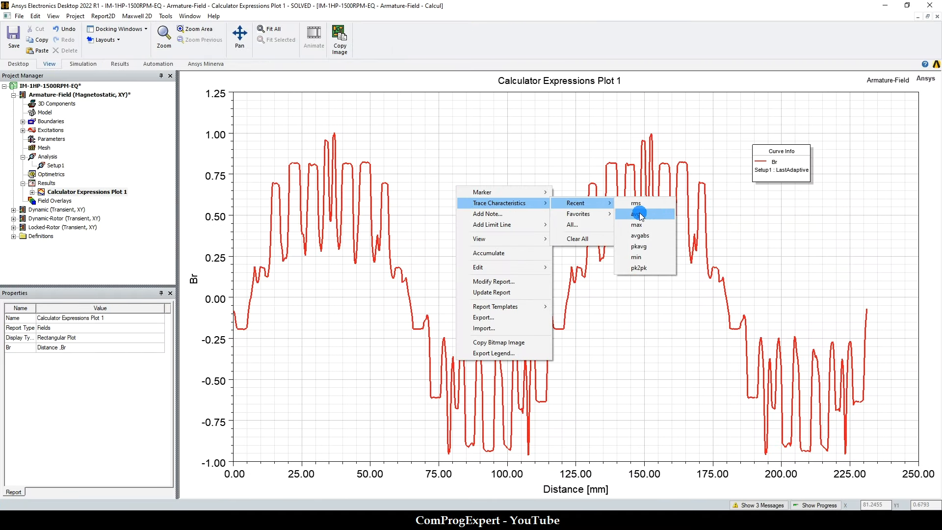
Add the avg trace characteristic so the Br legend reports about -0.0001.
{"action": "left_click", "coordinate": [635, 213]}
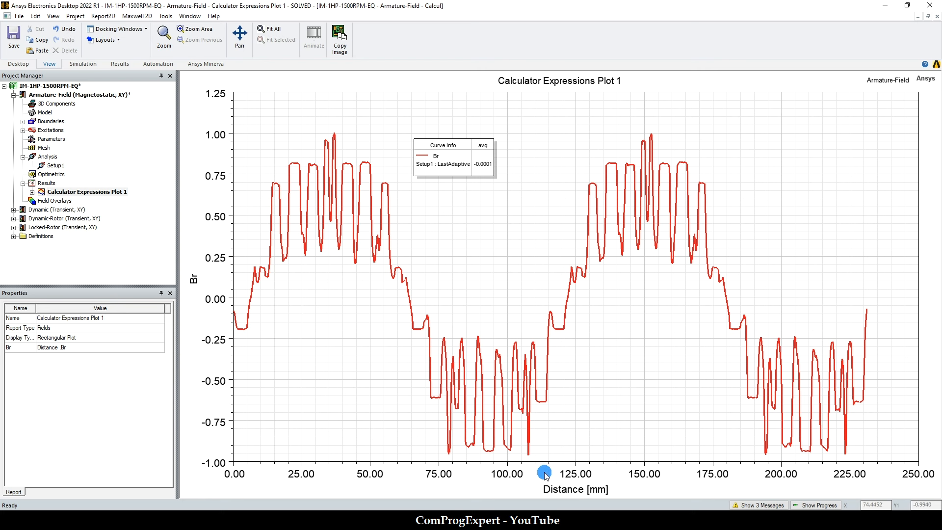
{"action": "mouse_move", "coordinate": [317, 212]}
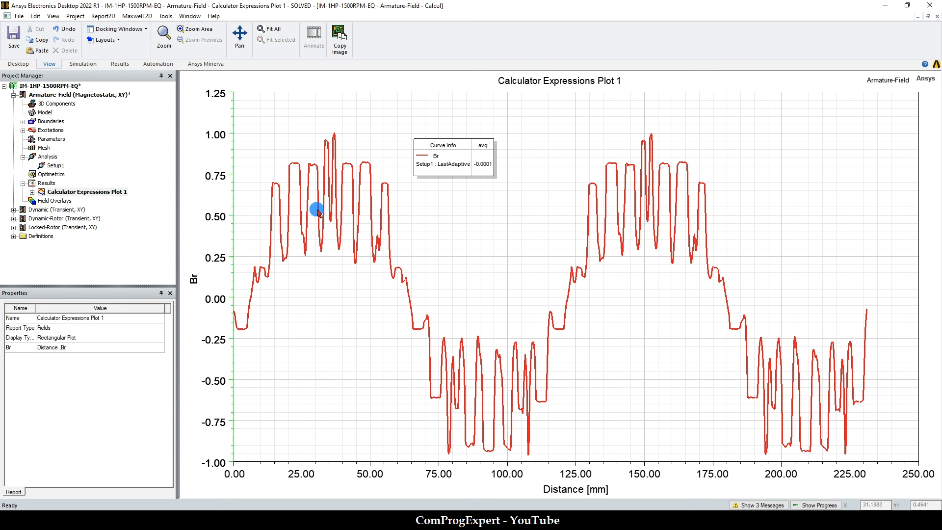
{"action": "mouse_move", "coordinate": [383, 257]}
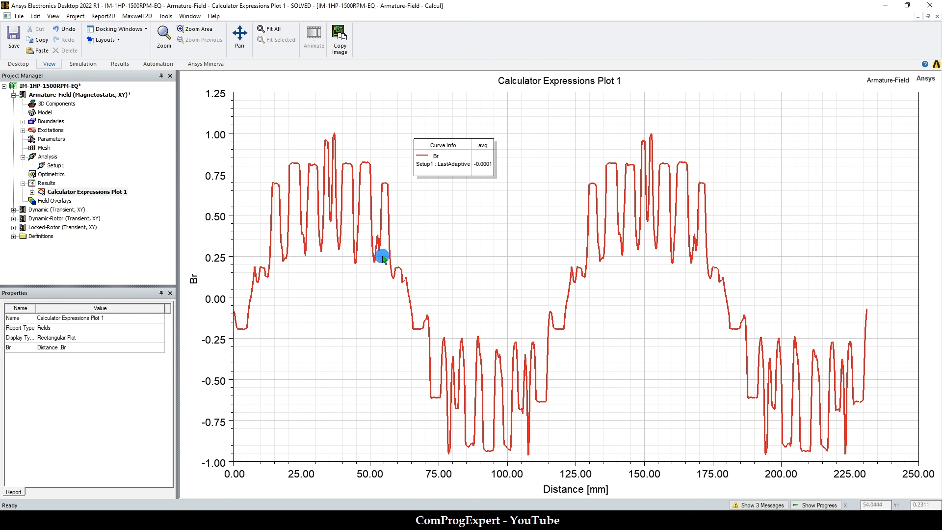
{"action": "mouse_move", "coordinate": [398, 348]}
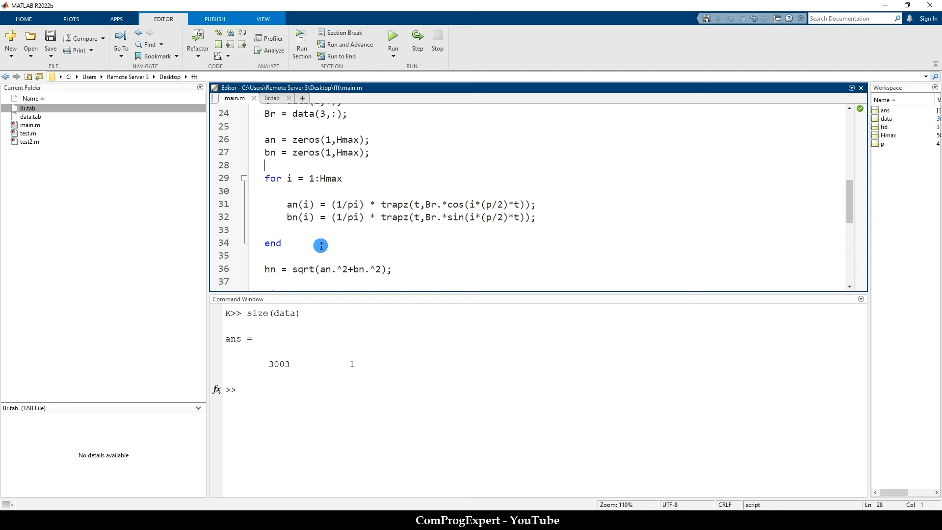
{"action": "scroll", "scroll_direction": "down", "scroll_amount": 3}
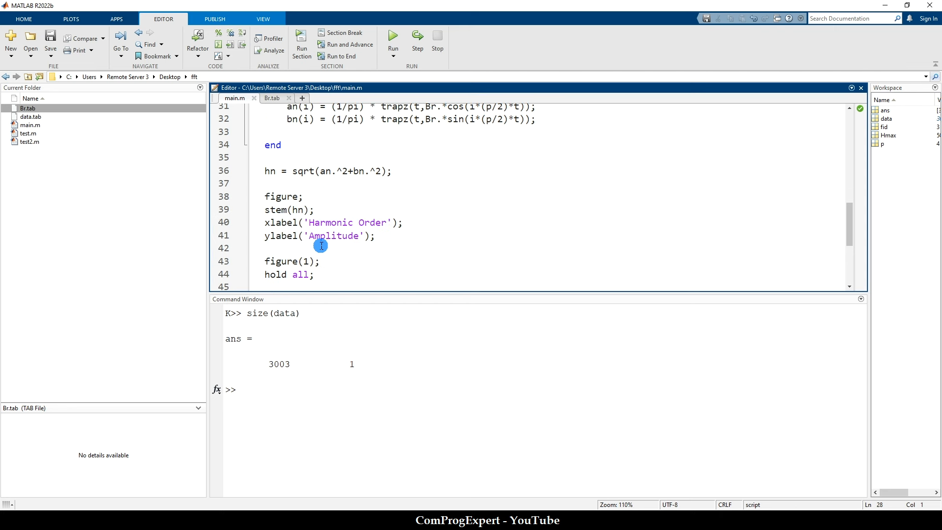
{"action": "double_click", "coordinate": [270, 170]}
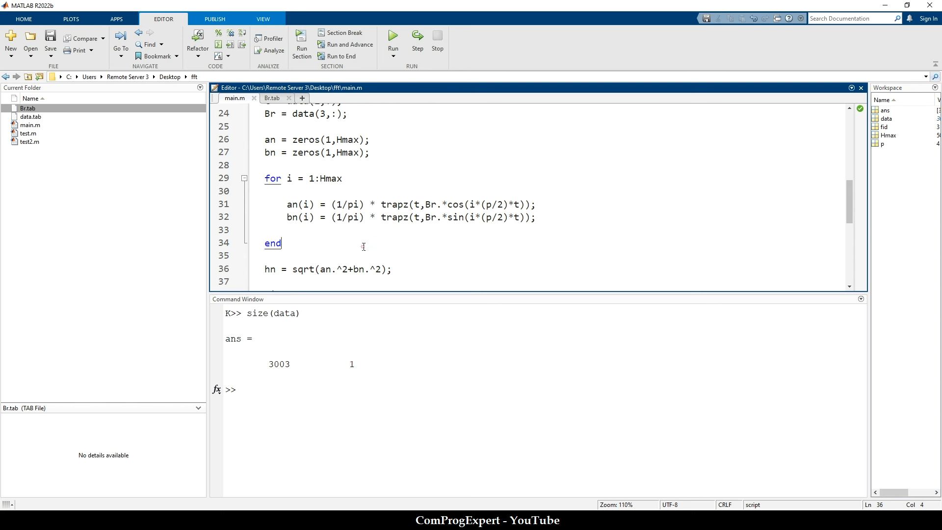
{"action": "double_click", "coordinate": [489, 204]}
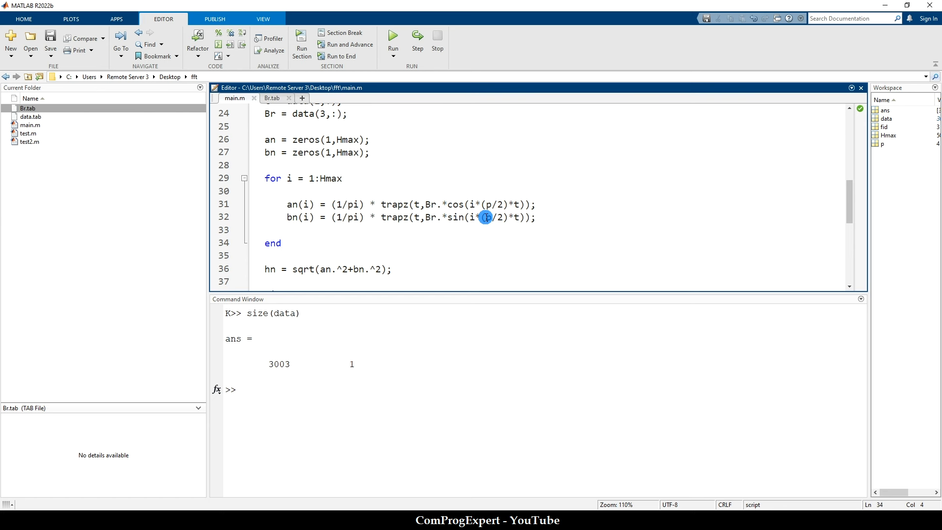
{"action": "scroll", "scroll_direction": "down", "scroll_amount": 3}
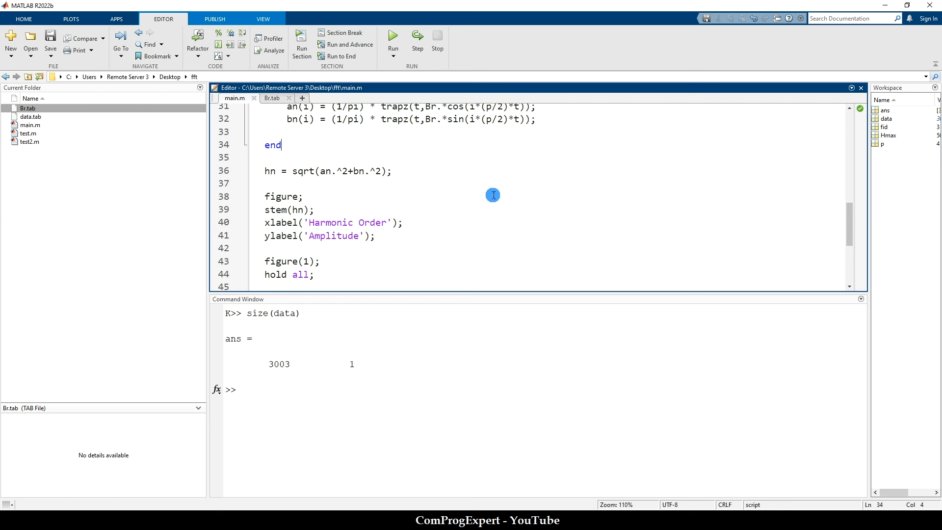
{"action": "scroll", "scroll_direction": "down", "scroll_amount": 3}
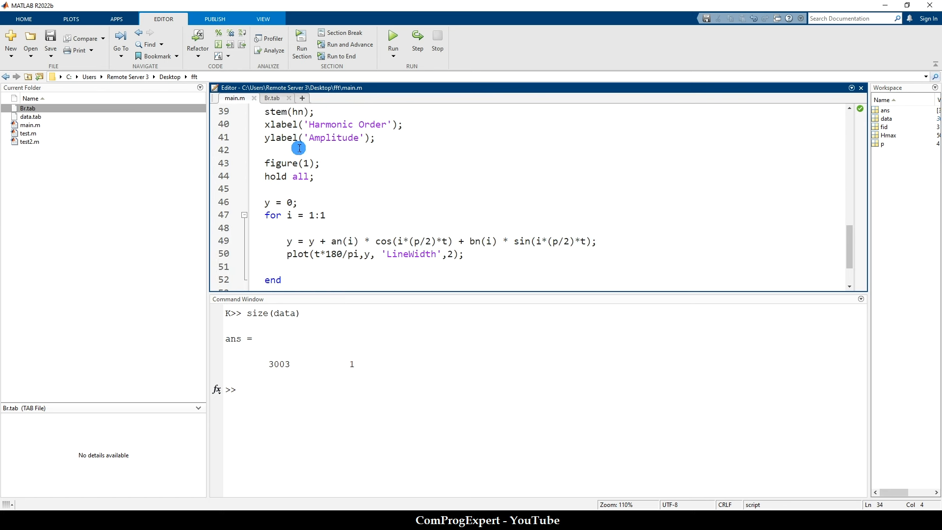
{"action": "scroll", "scroll_direction": "down", "scroll_amount": 3}
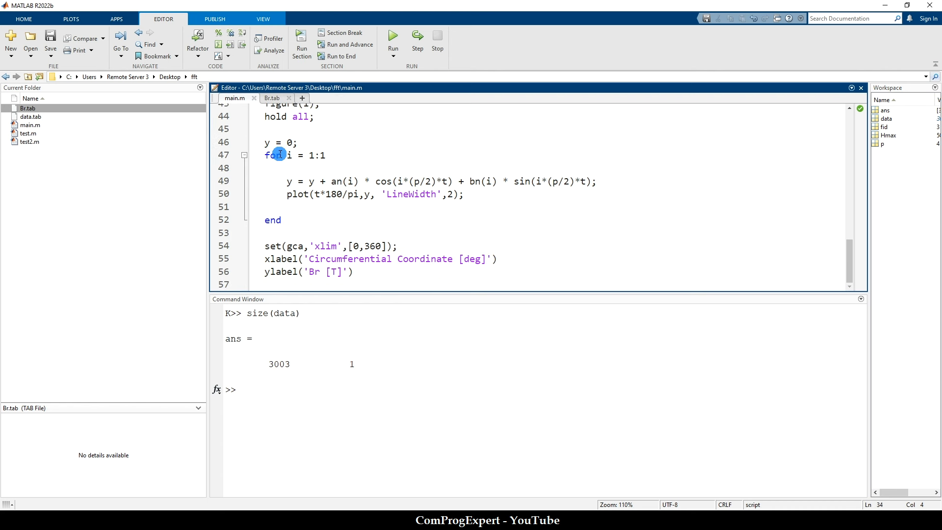
{"action": "mouse_move", "coordinate": [392, 227]}
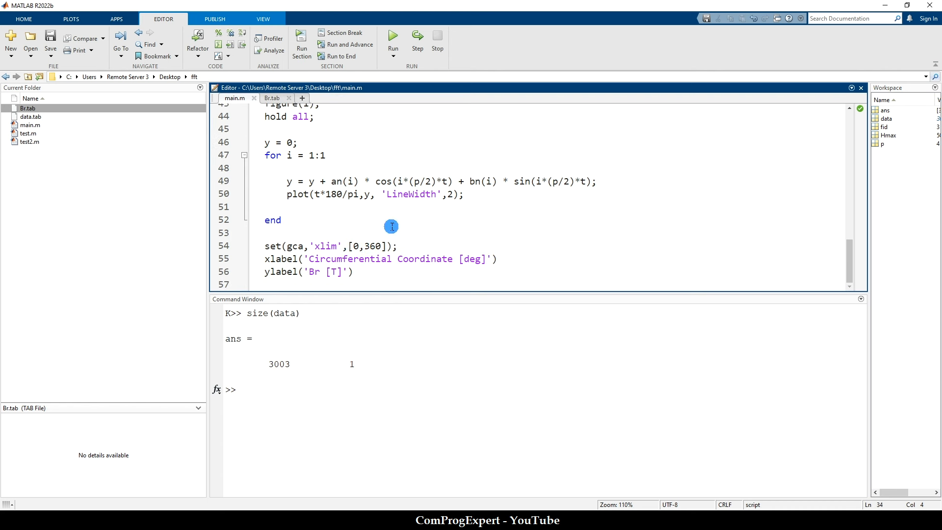
Run the script and mark the fundamental's amplitude 0.744791 on the stem plot.
{"action": "left_click", "coordinate": [393, 36]}
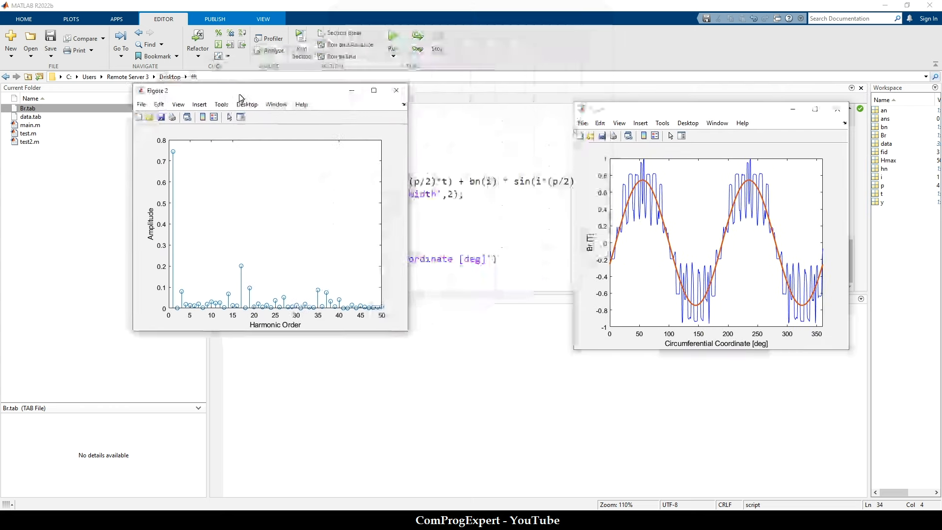
{"action": "left_click", "coordinate": [168, 155]}
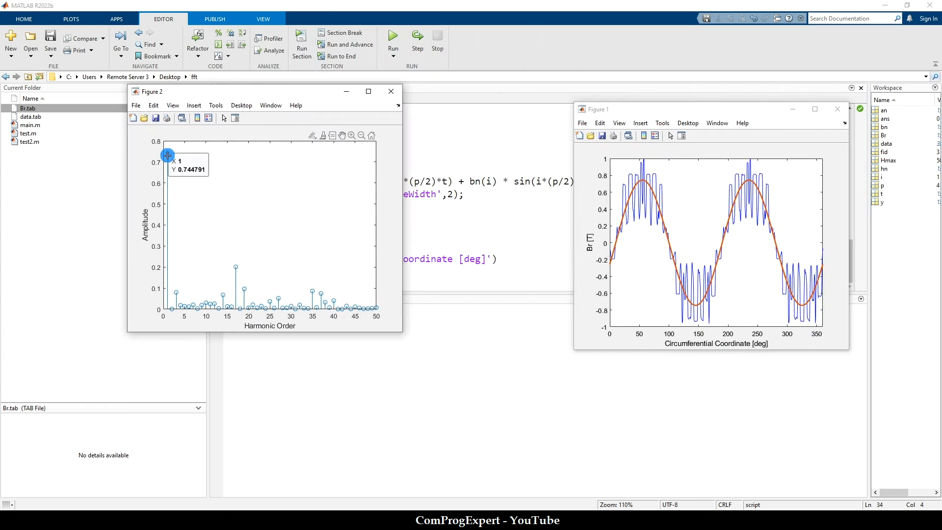
{"action": "left_click", "coordinate": [168, 155]}
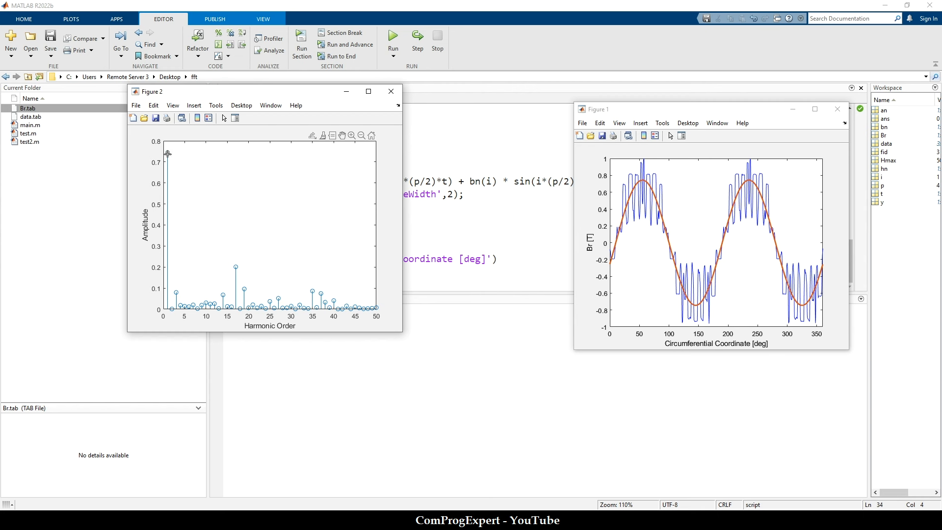
{"action": "left_click", "coordinate": [167, 154]}
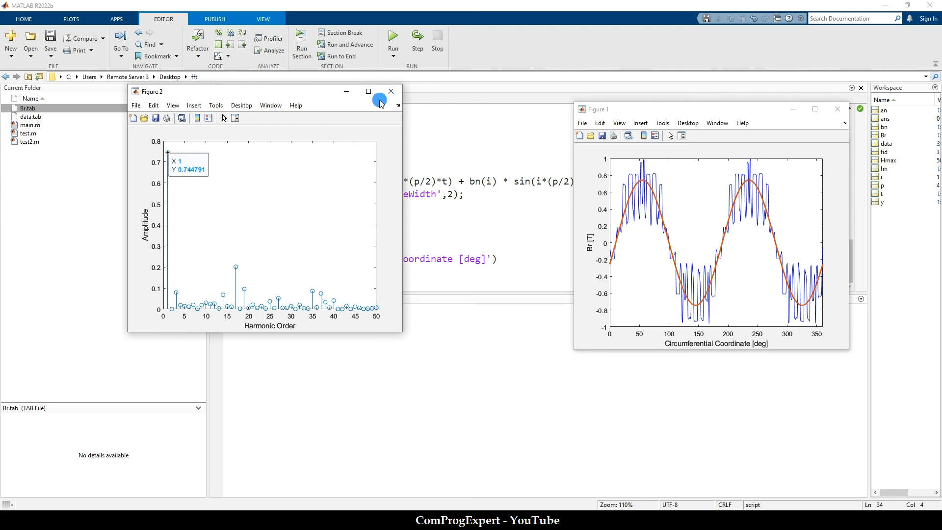
{"action": "left_click", "coordinate": [369, 92]}
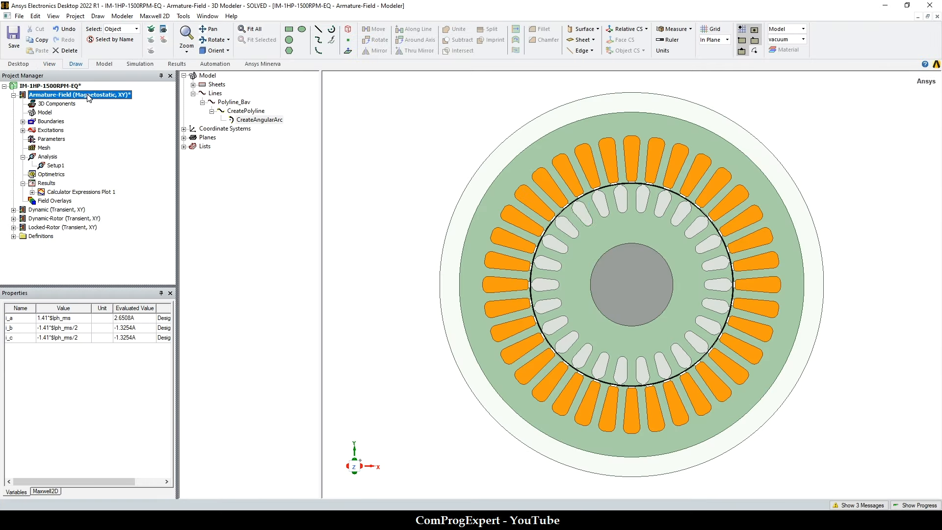
{"action": "left_click", "coordinate": [753, 308]}
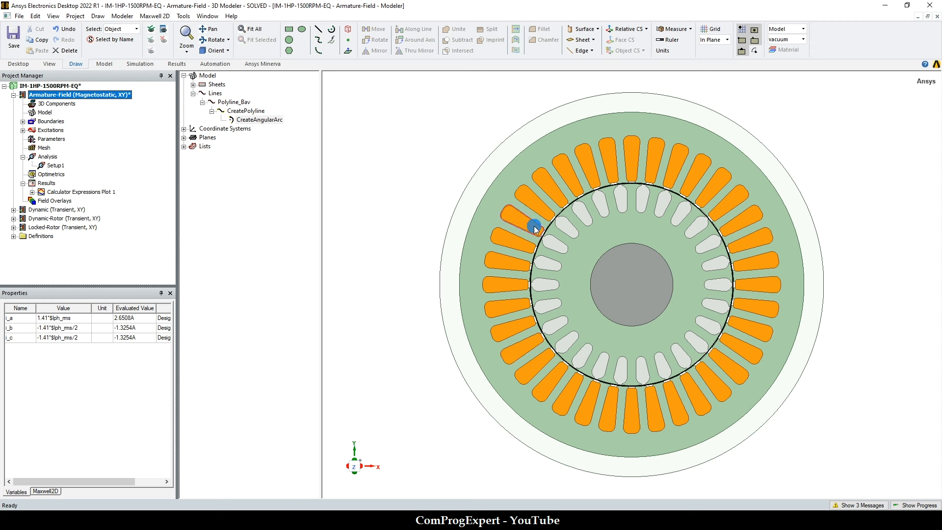
{"action": "left_click", "coordinate": [631, 402]}
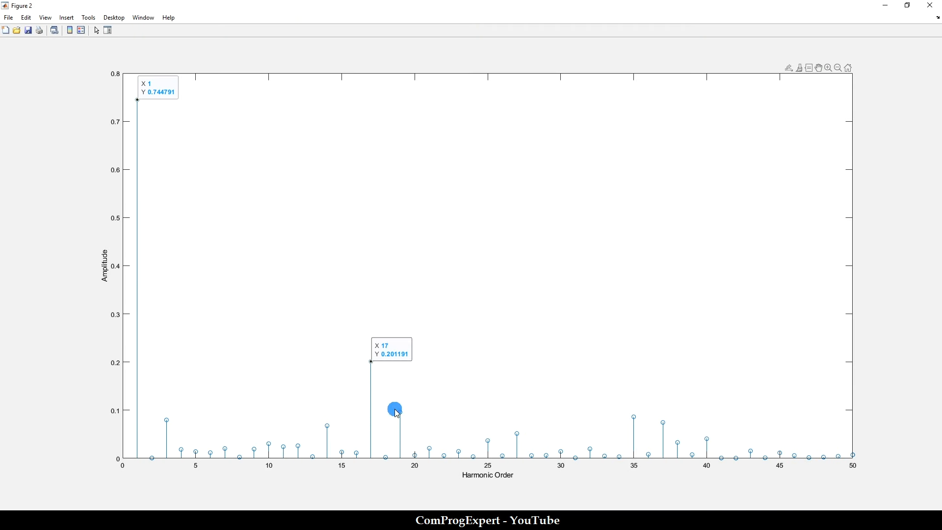
Mark the 19th (≈0.096) and 35th (≈0.086) harmonic amplitudes on the stem plot.
{"action": "left_click", "coordinate": [400, 411]}
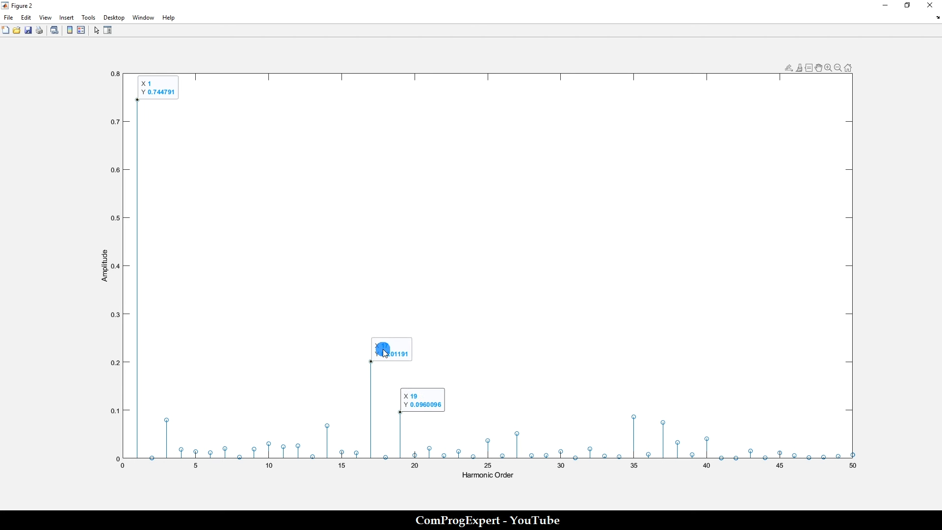
{"action": "left_click", "coordinate": [633, 418]}
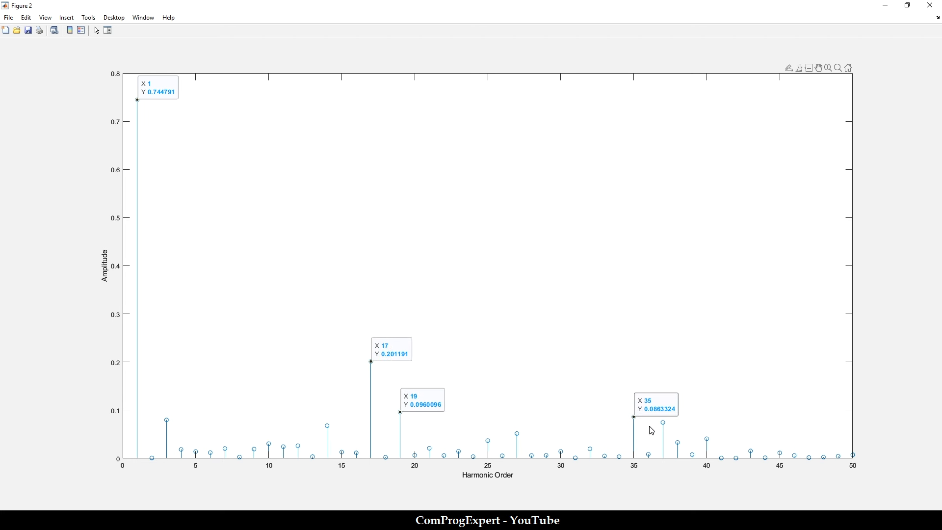
{"action": "left_click", "coordinate": [661, 422]}
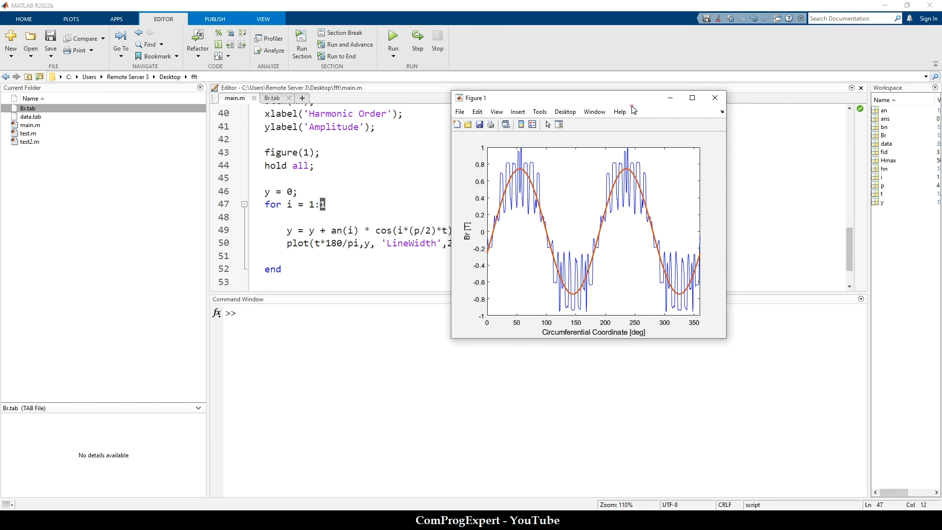
Rerun the synthesis loop with 10 harmonics and view the overlaid Br waveform full screen.
{"action": "left_click", "coordinate": [692, 97]}
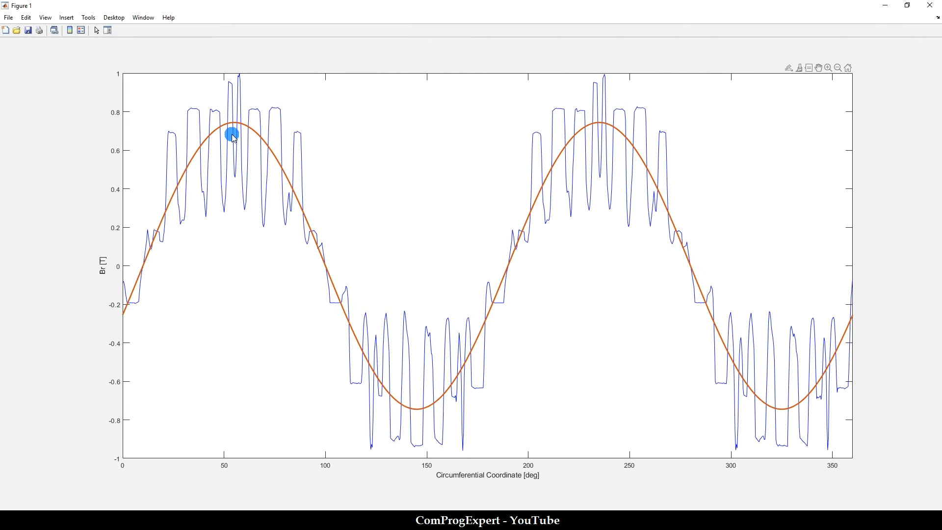
{"action": "mouse_move", "coordinate": [523, 248]}
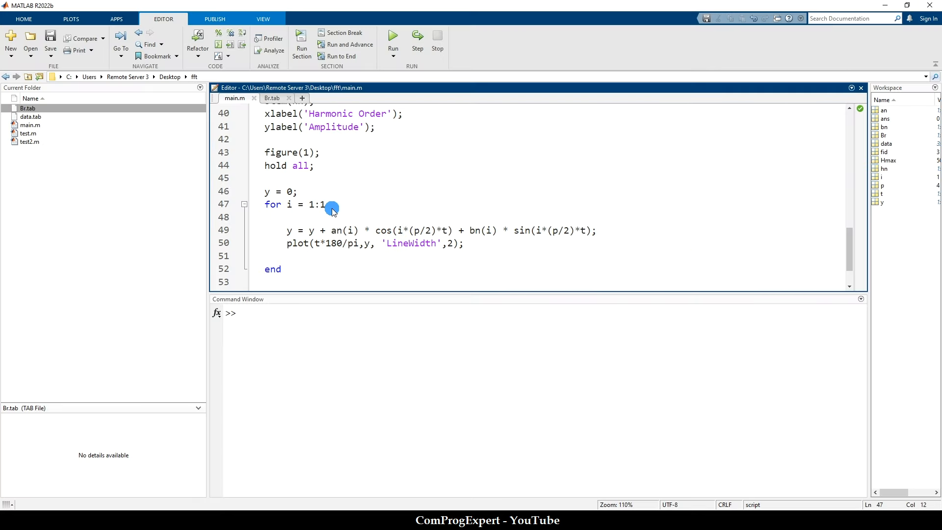
{"action": "type", "text": "0"}
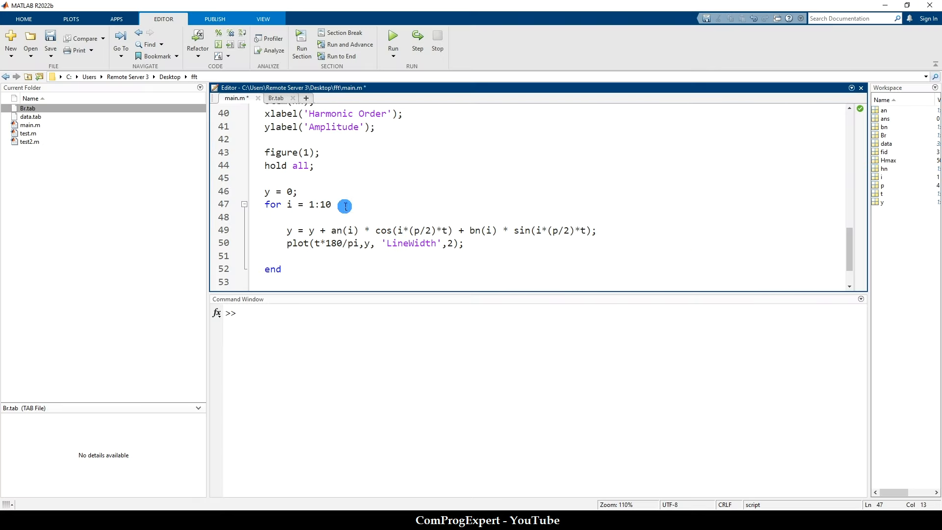
{"action": "left_click", "coordinate": [392, 38]}
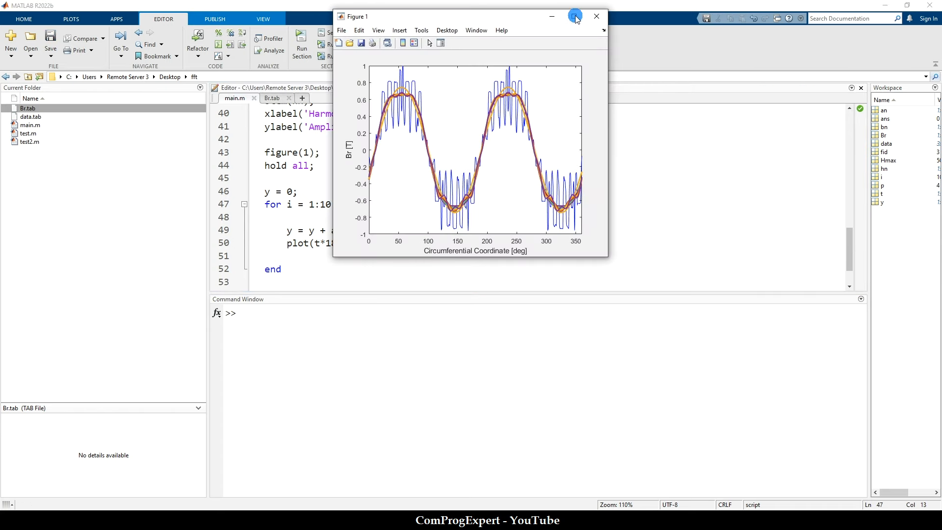
{"action": "left_click", "coordinate": [574, 17]}
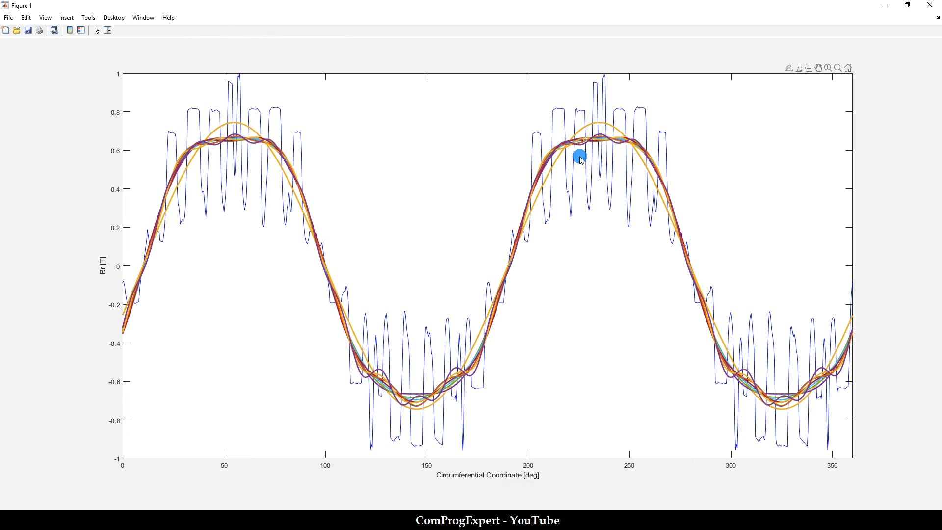
{"action": "mouse_move", "coordinate": [229, 238]}
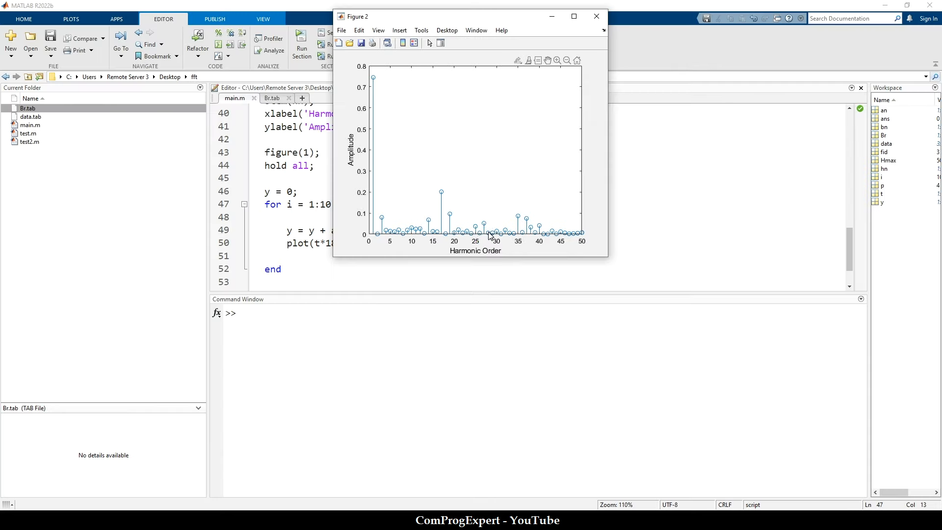
Rerun with 50 harmonics summed to overlay the reconstruction on the Br waveform.
{"action": "left_click", "coordinate": [596, 17]}
{"action": "type", "text": "5"}
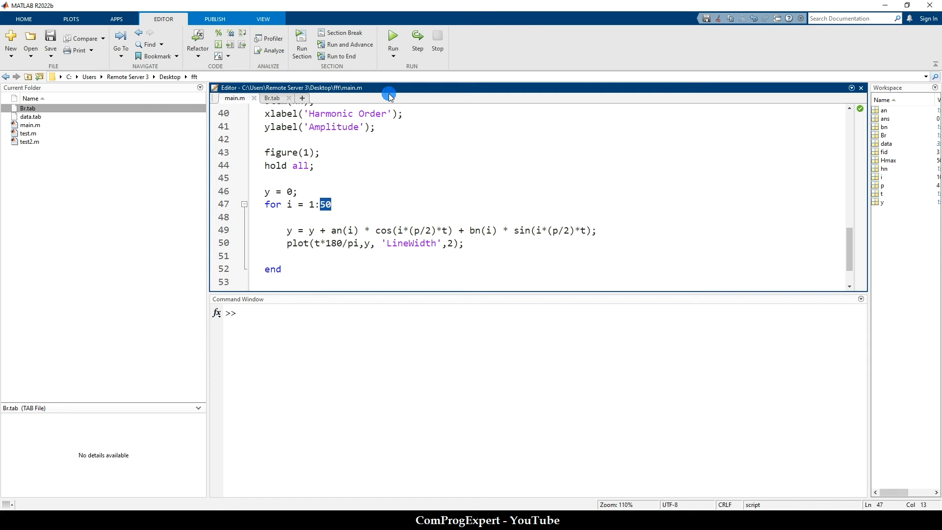
{"action": "left_click", "coordinate": [392, 37]}
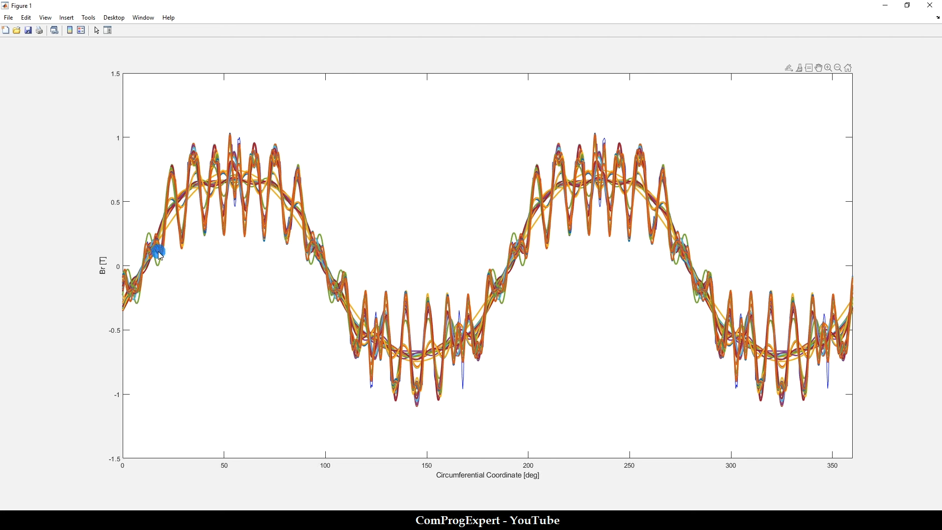
{"action": "mouse_move", "coordinate": [271, 139]}
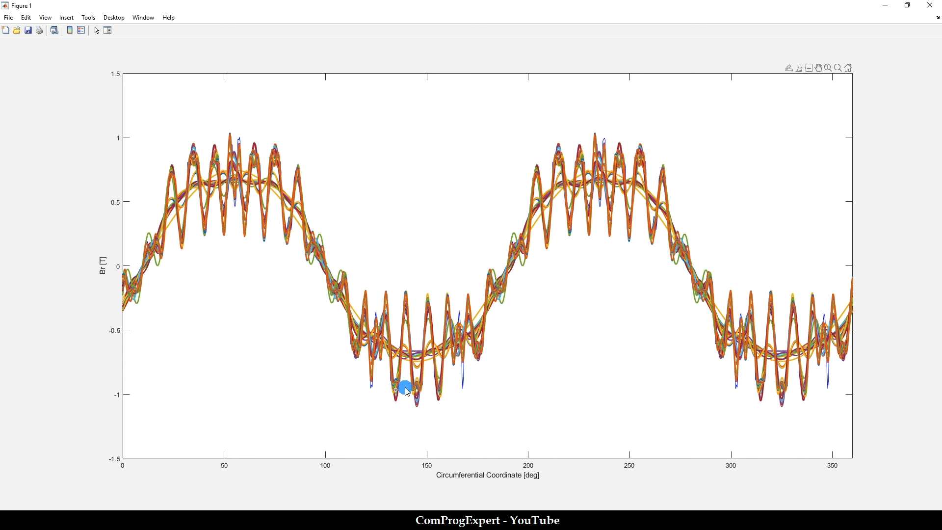
{"action": "left_click", "coordinate": [434, 389]}
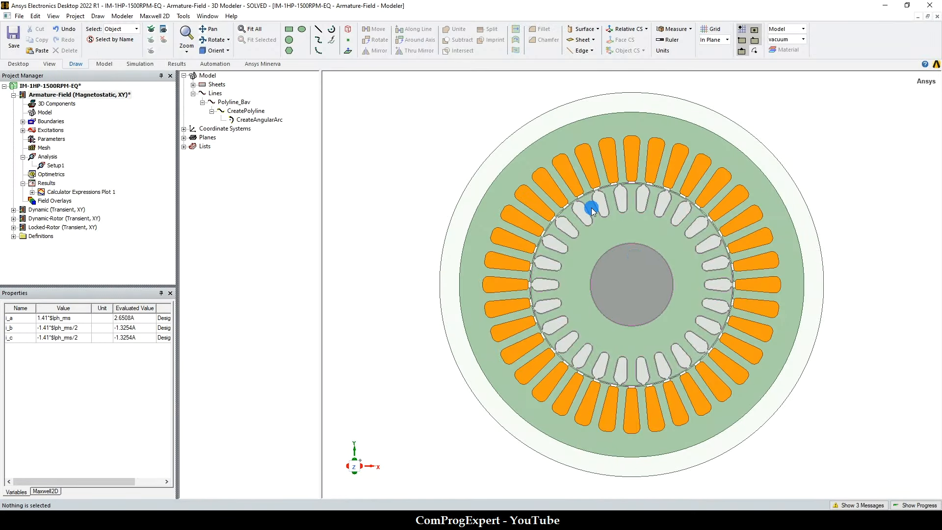
{"action": "mouse_move", "coordinate": [635, 254]}
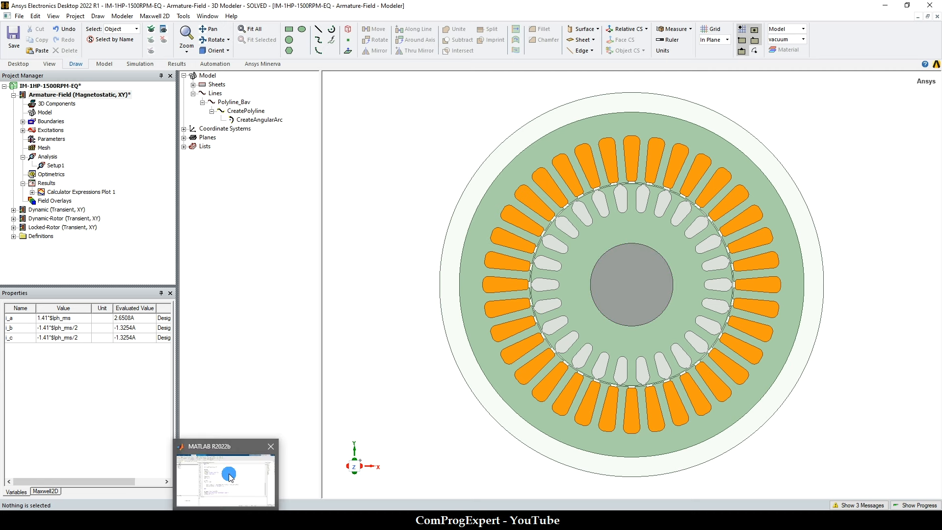
Return from the Maxwell motor cross-section to the MATLAB editor showing main.m.
{"action": "left_click", "coordinate": [225, 478]}
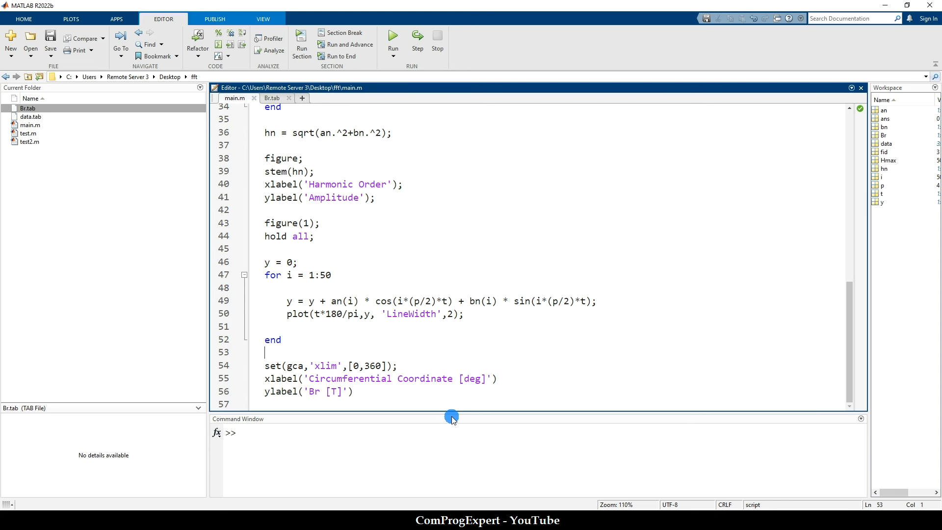